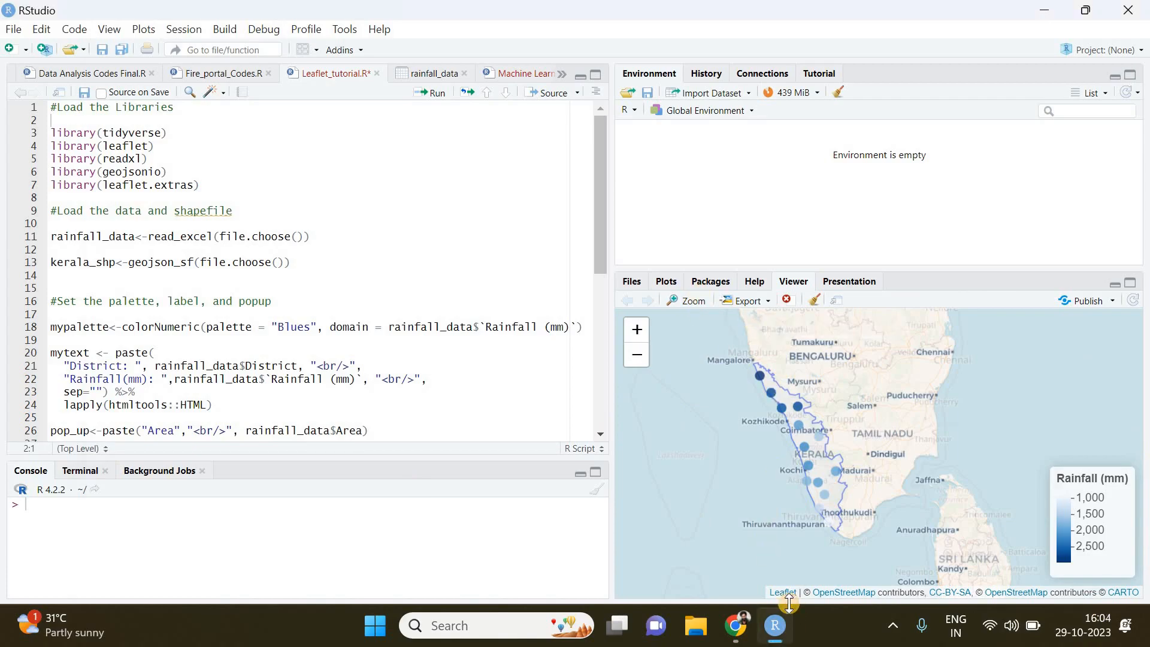
Preview the enlarged rainfall map's Calicut and Malappuram pop-ups, then close it and scroll the script
click(682, 300)
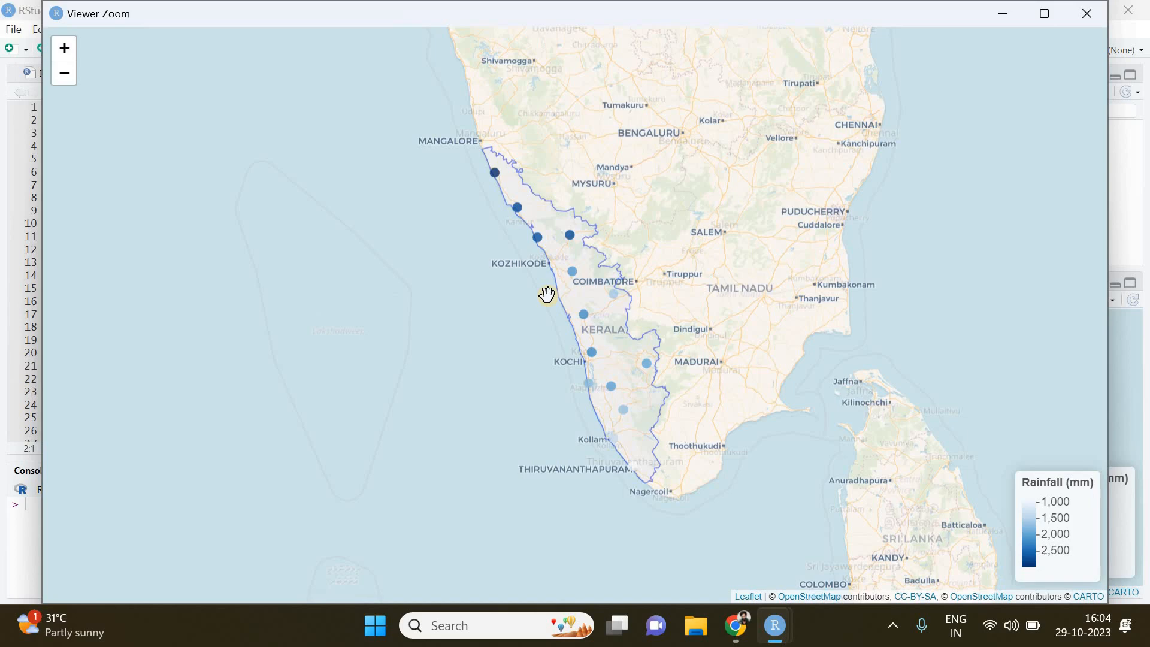
mouse_move(489, 246)
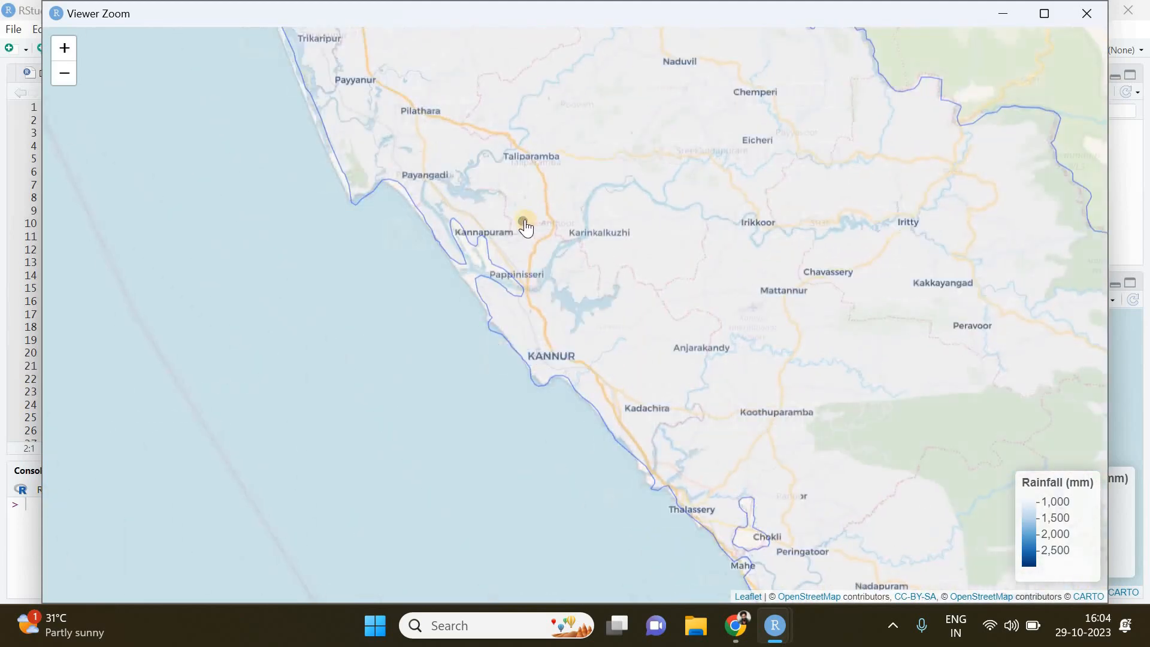
mouse_move(523, 225)
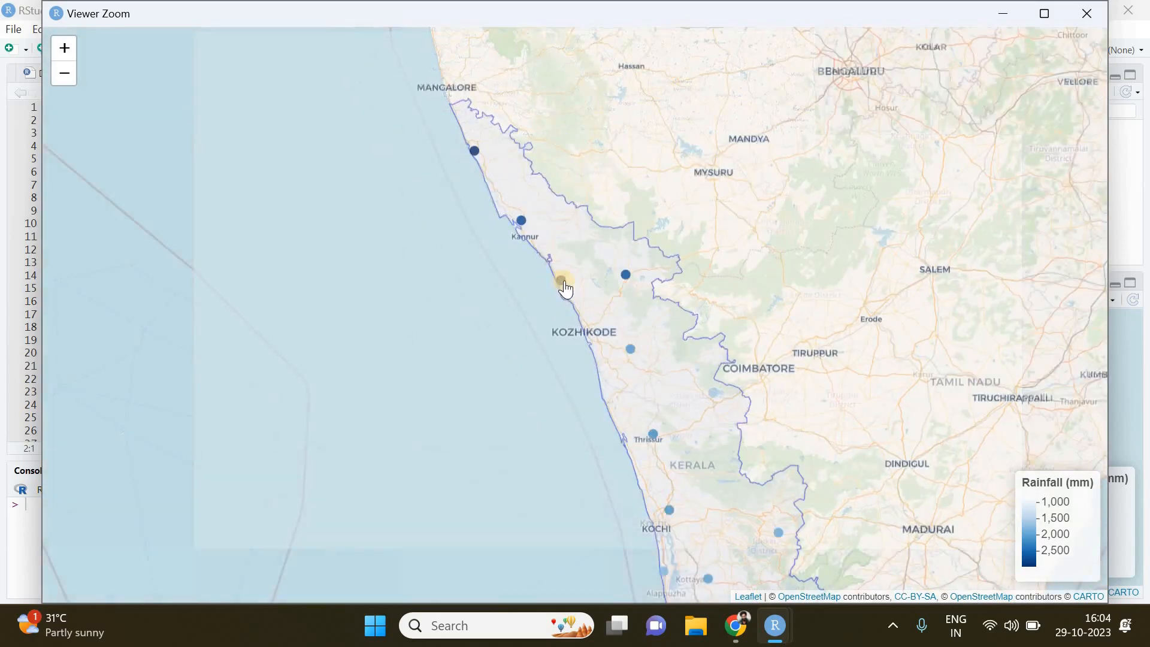
mouse_move(559, 284)
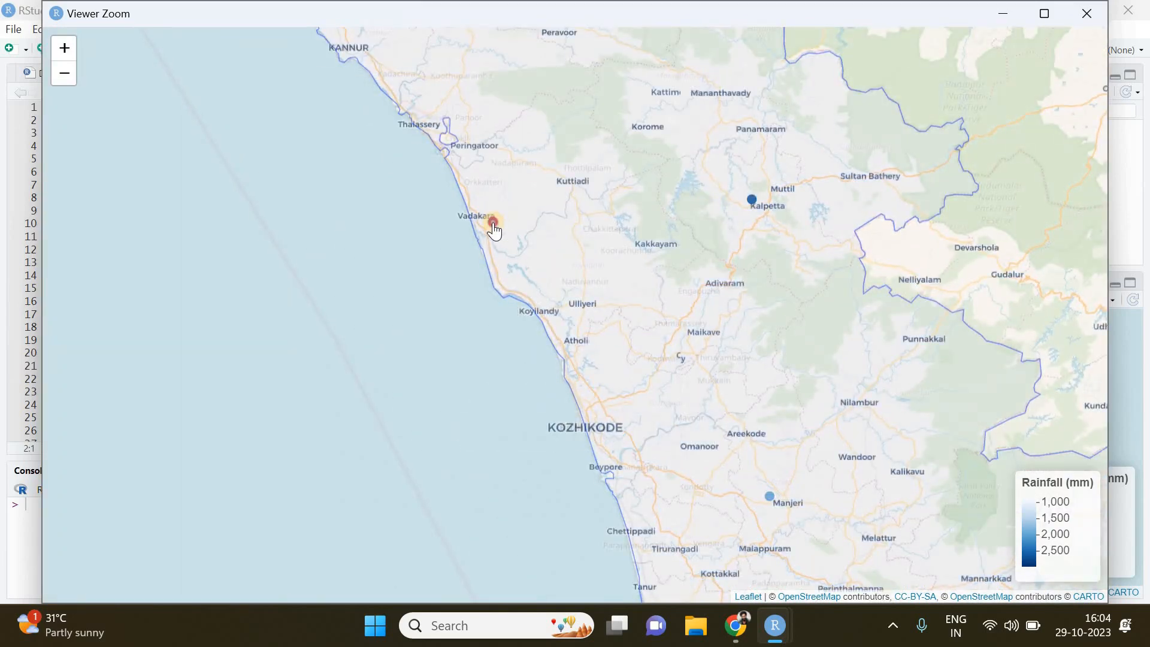
click(493, 225)
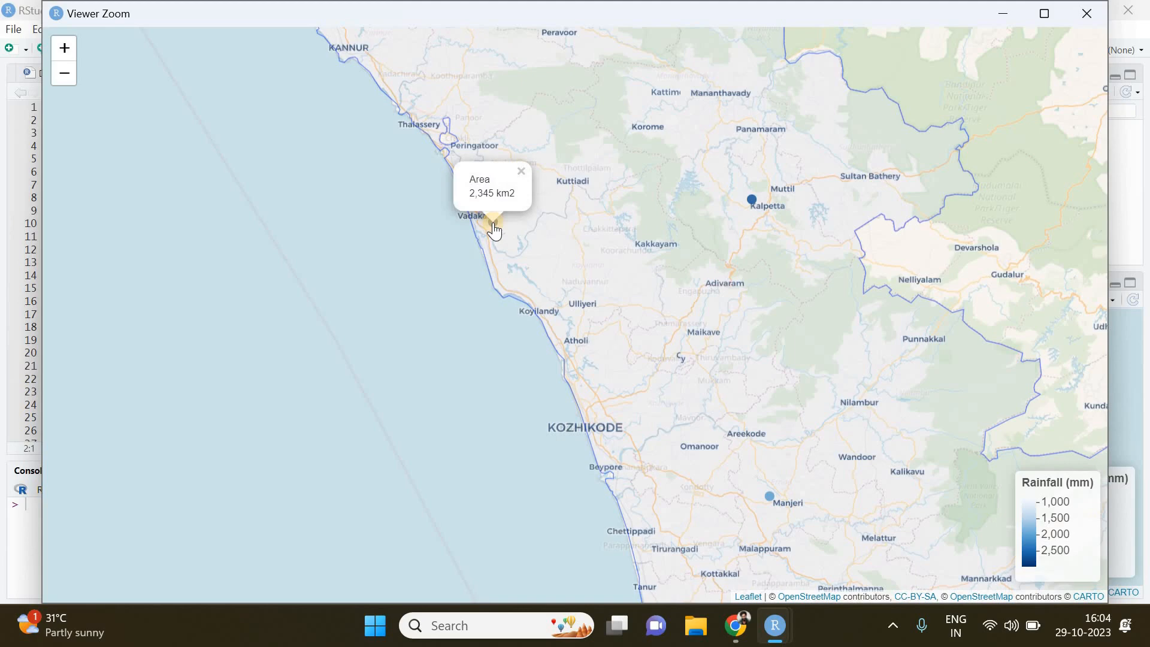
mouse_move(736, 304)
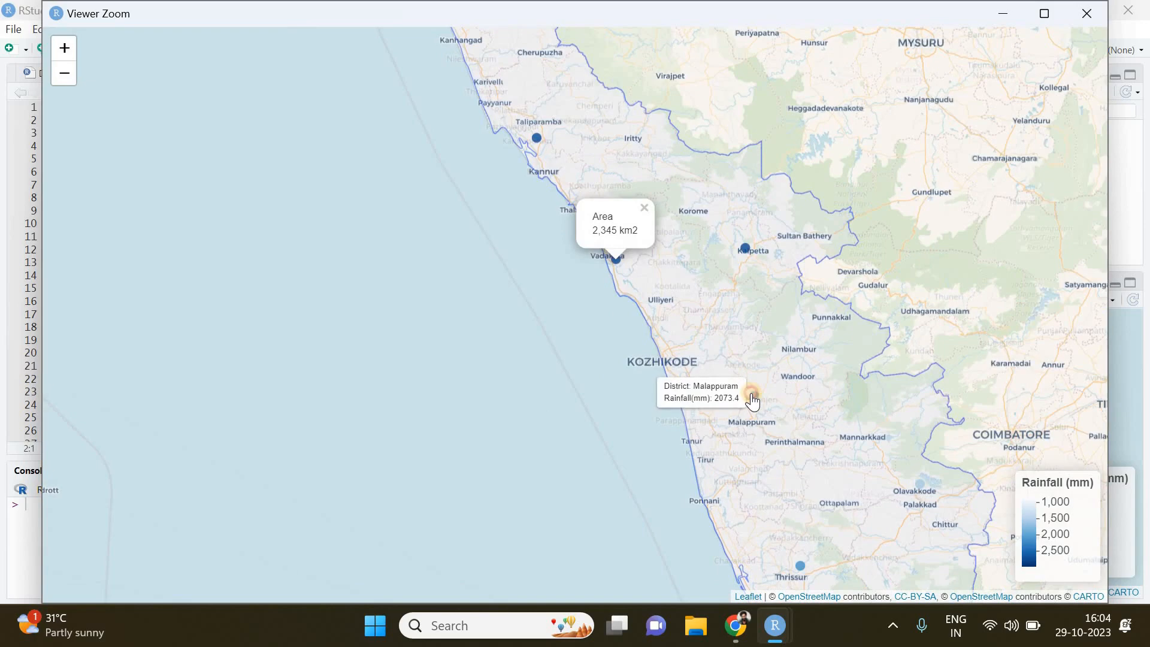
click(752, 396)
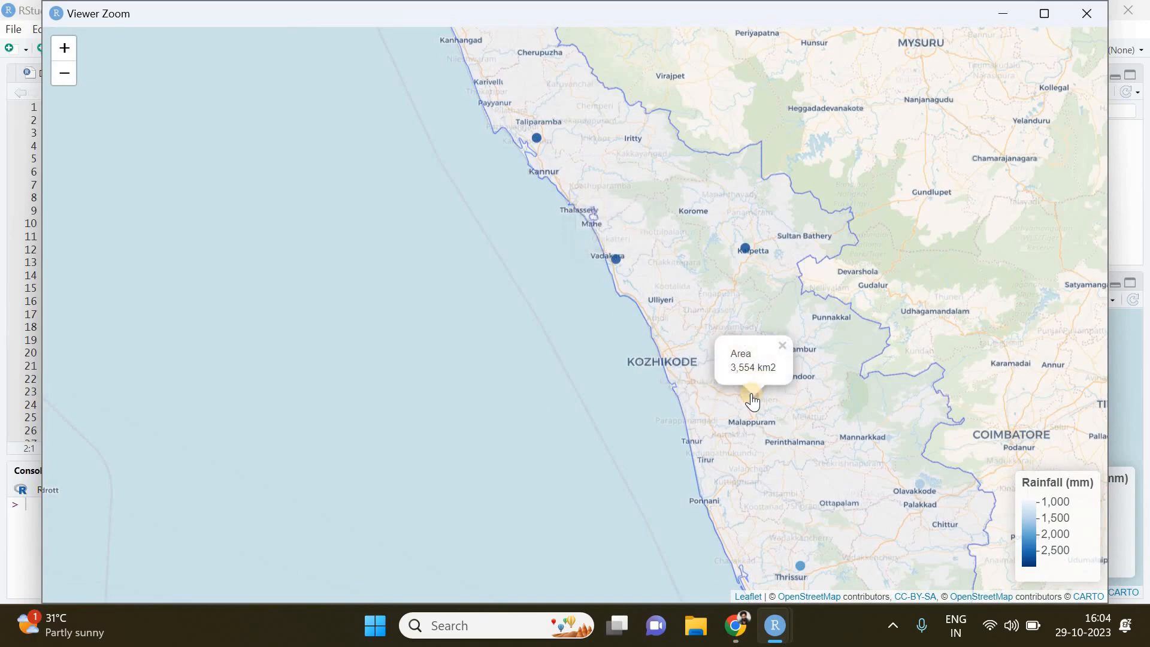
mouse_move(712, 425)
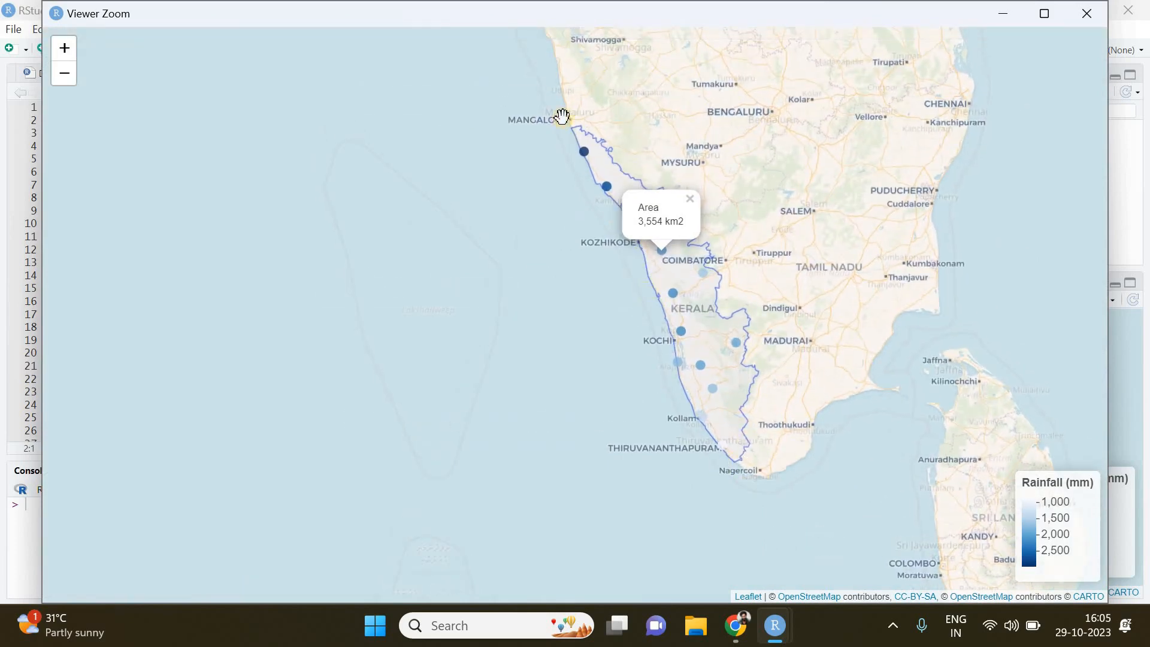
mouse_move(789, 431)
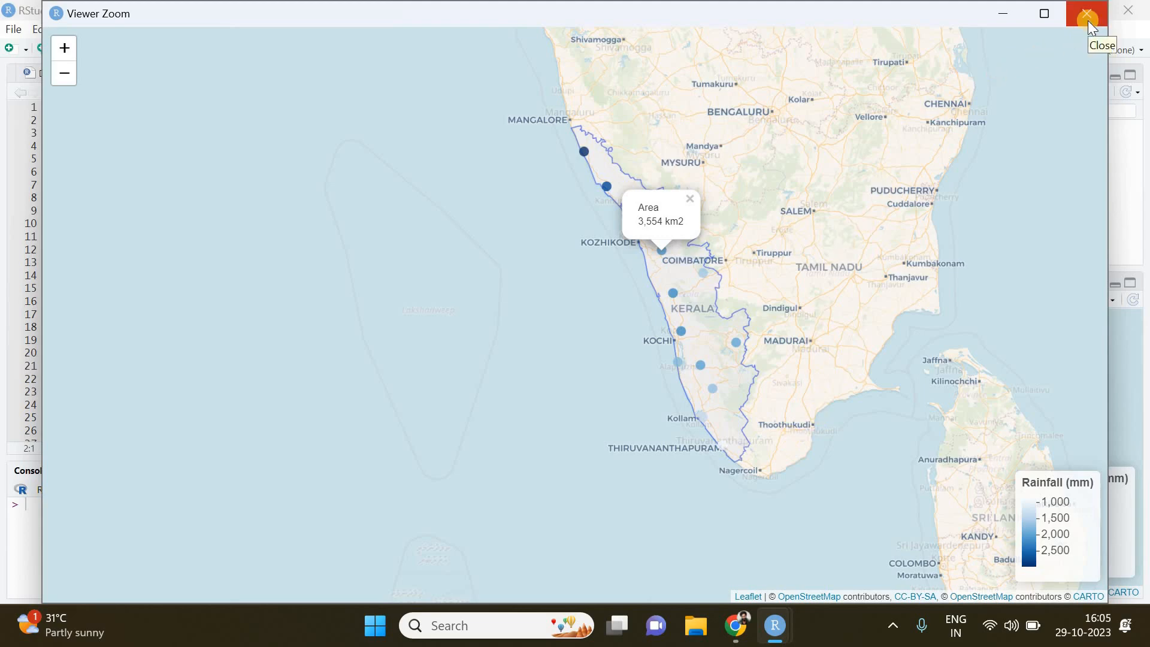
click(1086, 13)
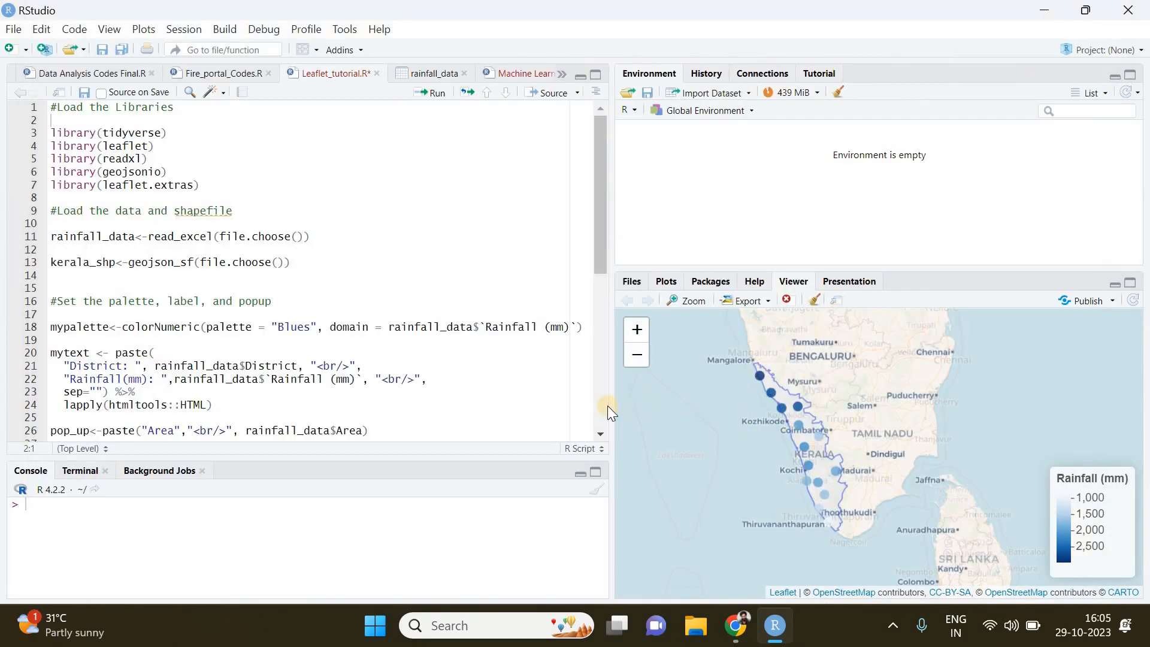
scroll(down, 3)
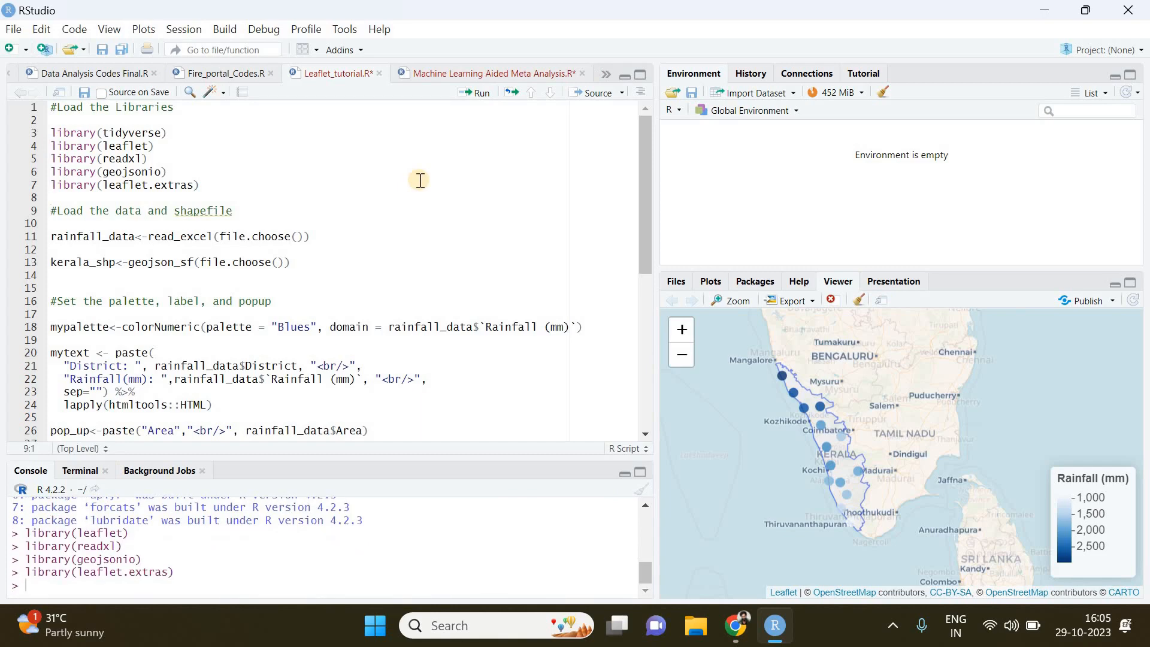
mouse_move(357, 199)
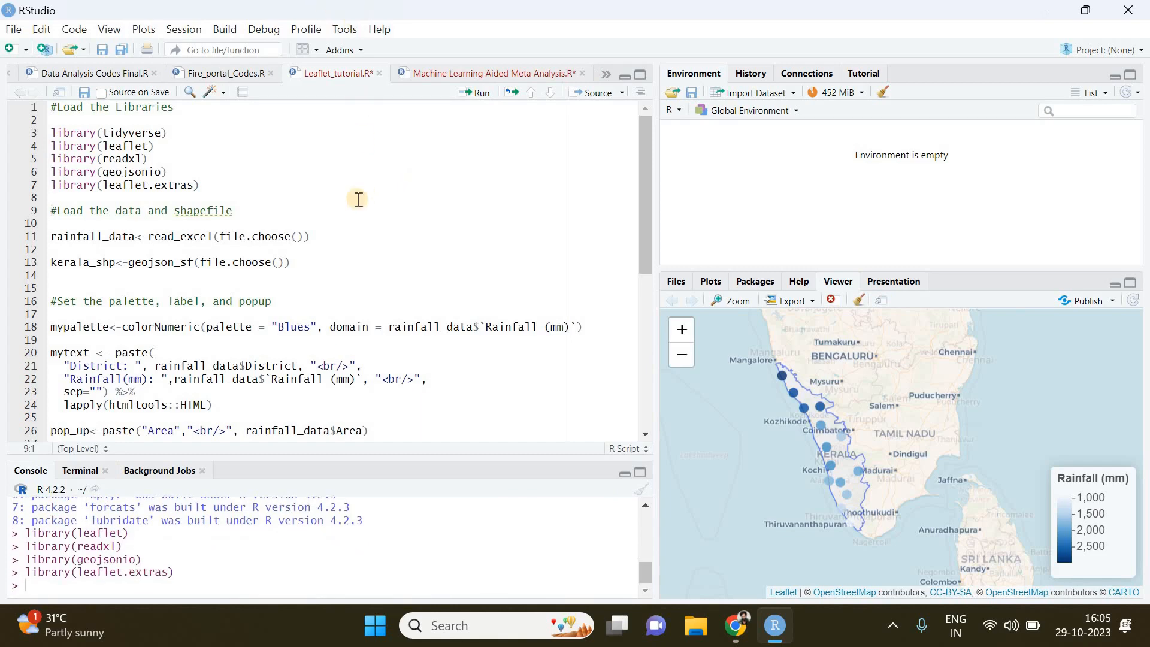
mouse_move(362, 163)
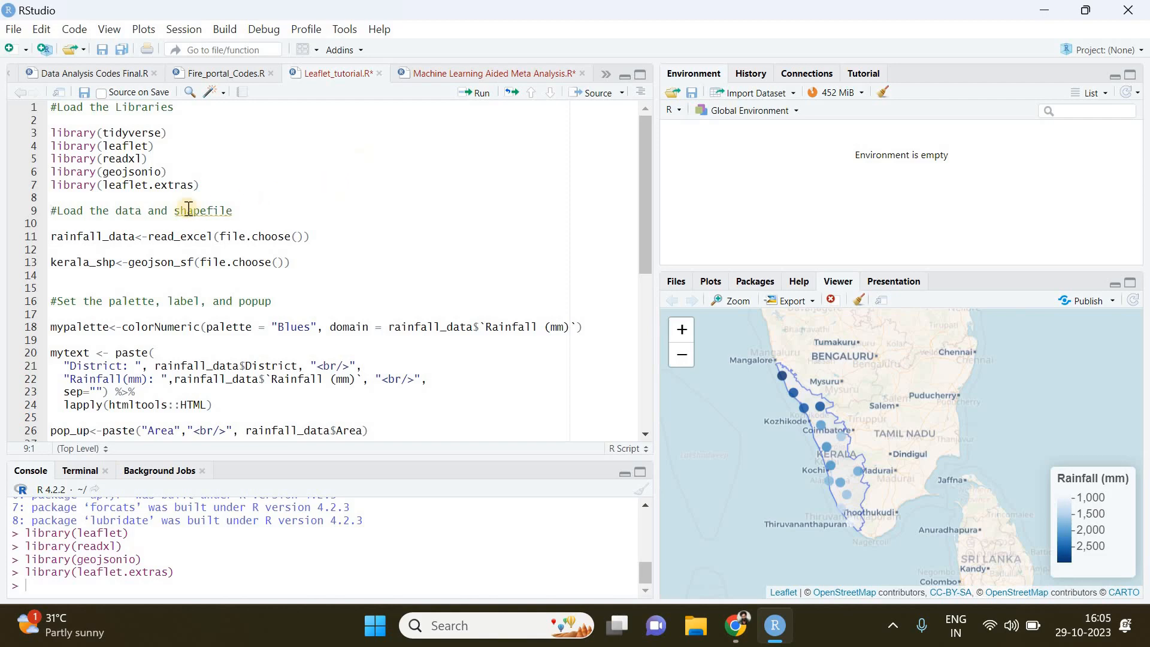
scroll(down, 3)
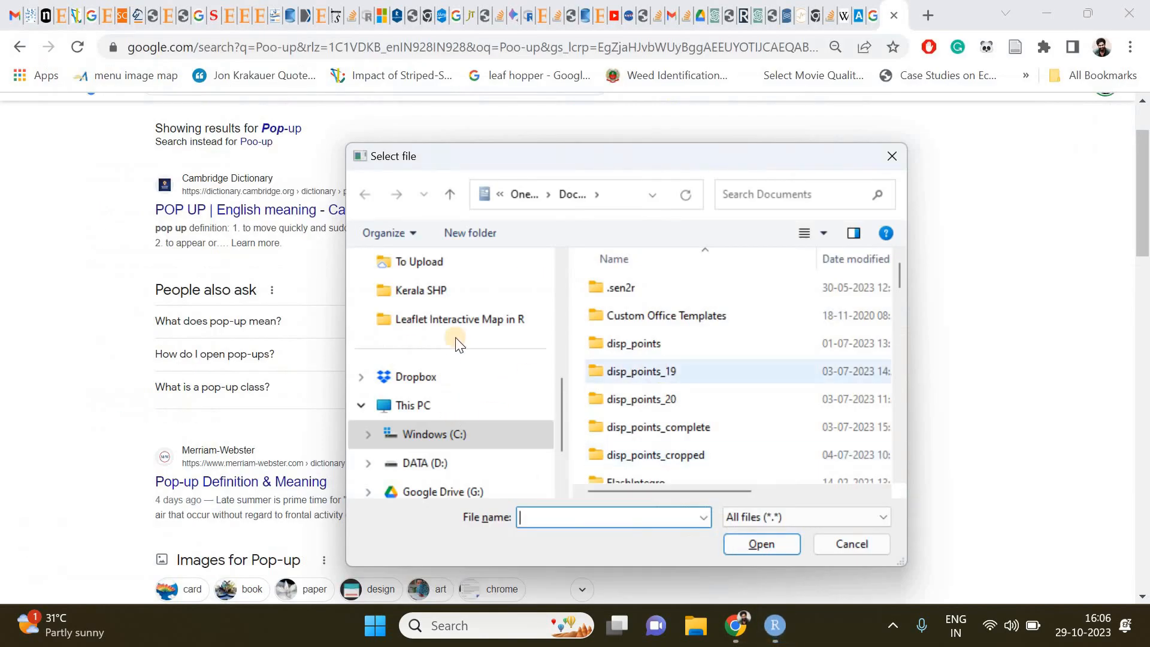
Open the Leaflet Interactive Map in R folder to pick the data files
double_click(458, 318)
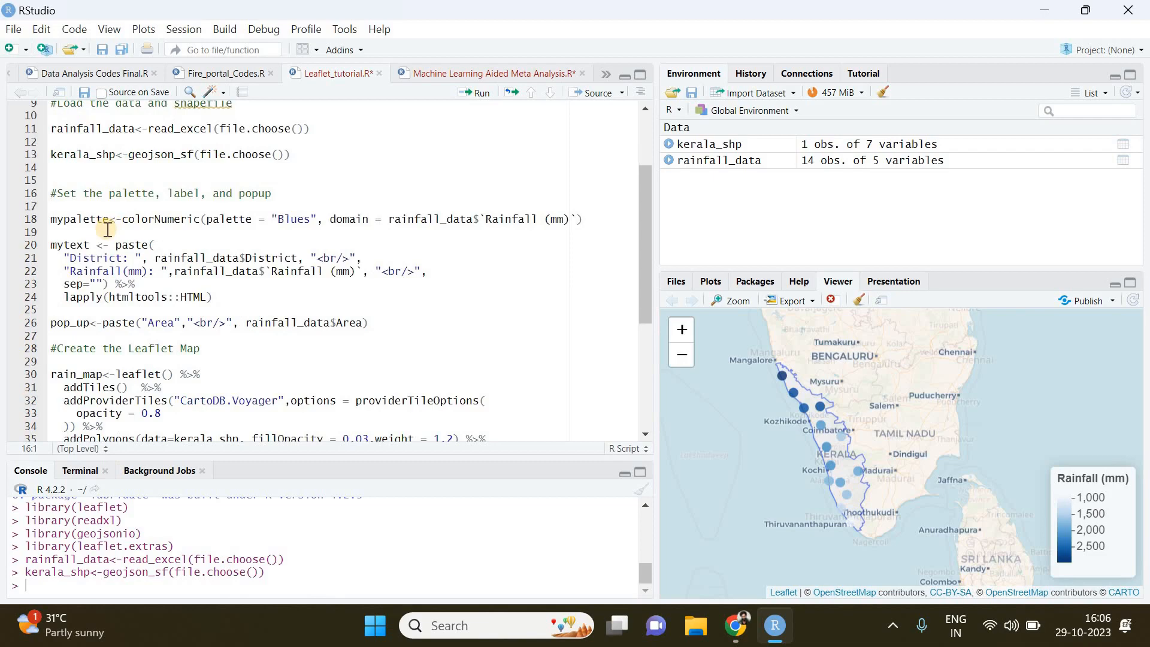
mouse_move(1083, 572)
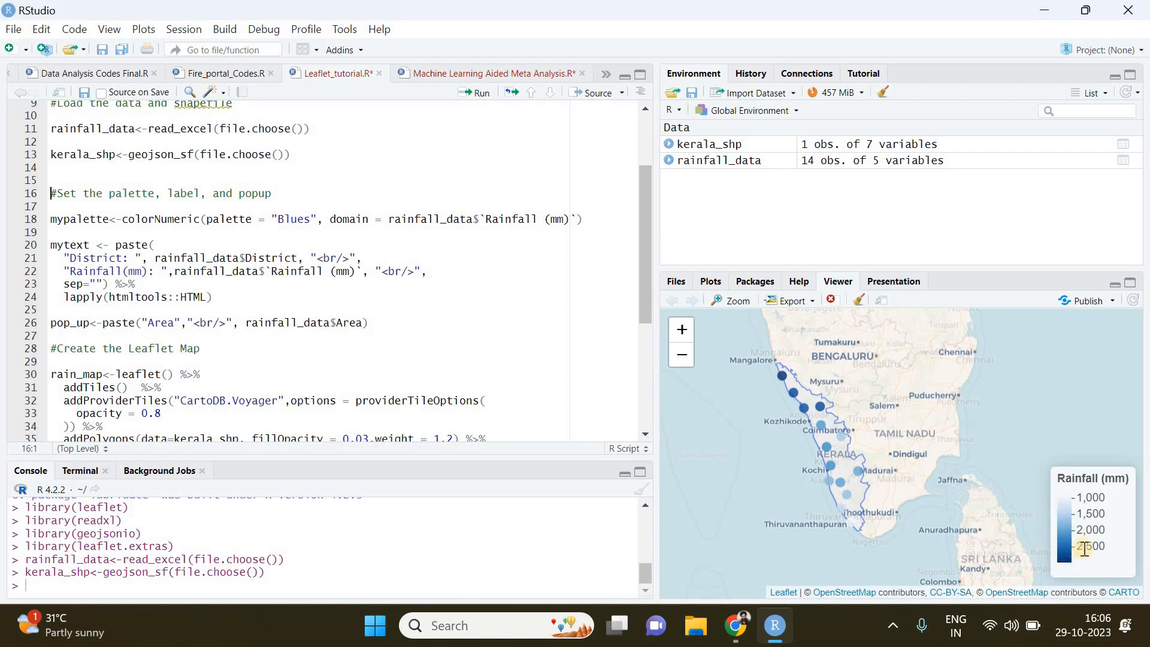
mouse_move(1086, 541)
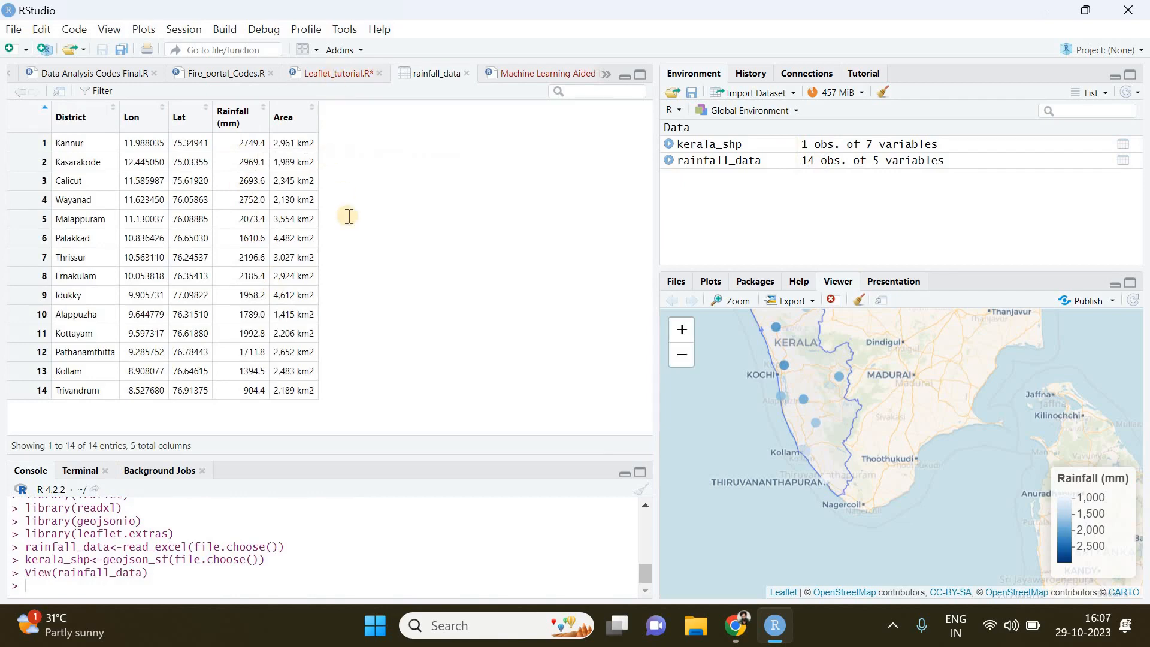
Return to the Leaflet_tutorial.R script for the Blues colorNumeric palette line
click(335, 73)
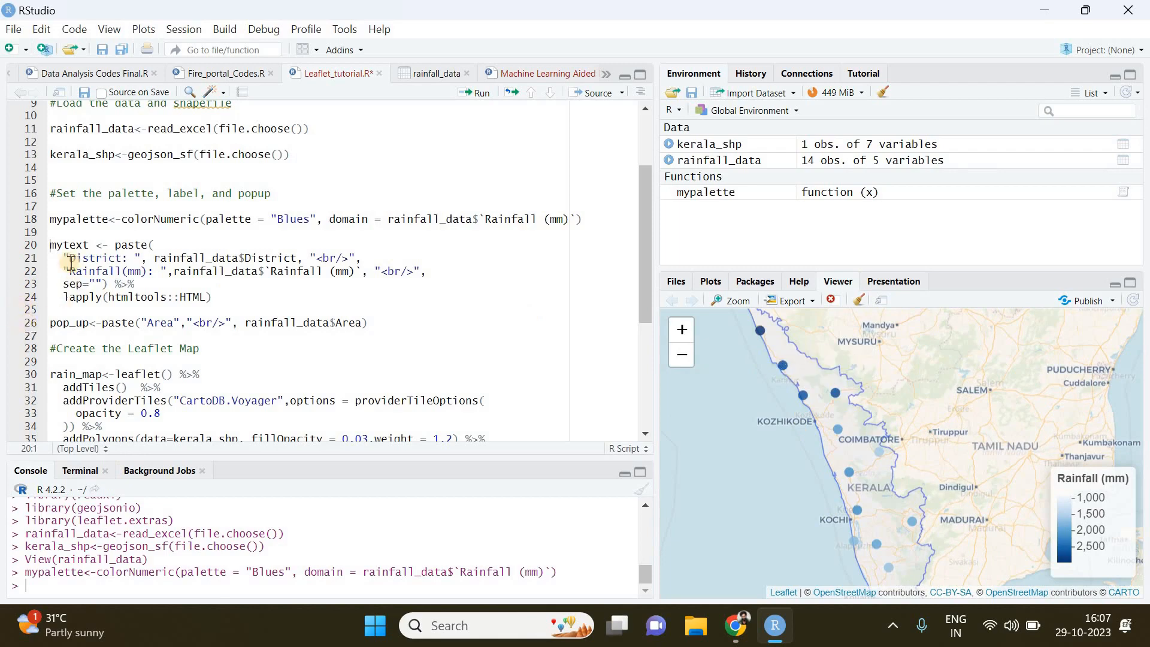
mouse_move(49, 244)
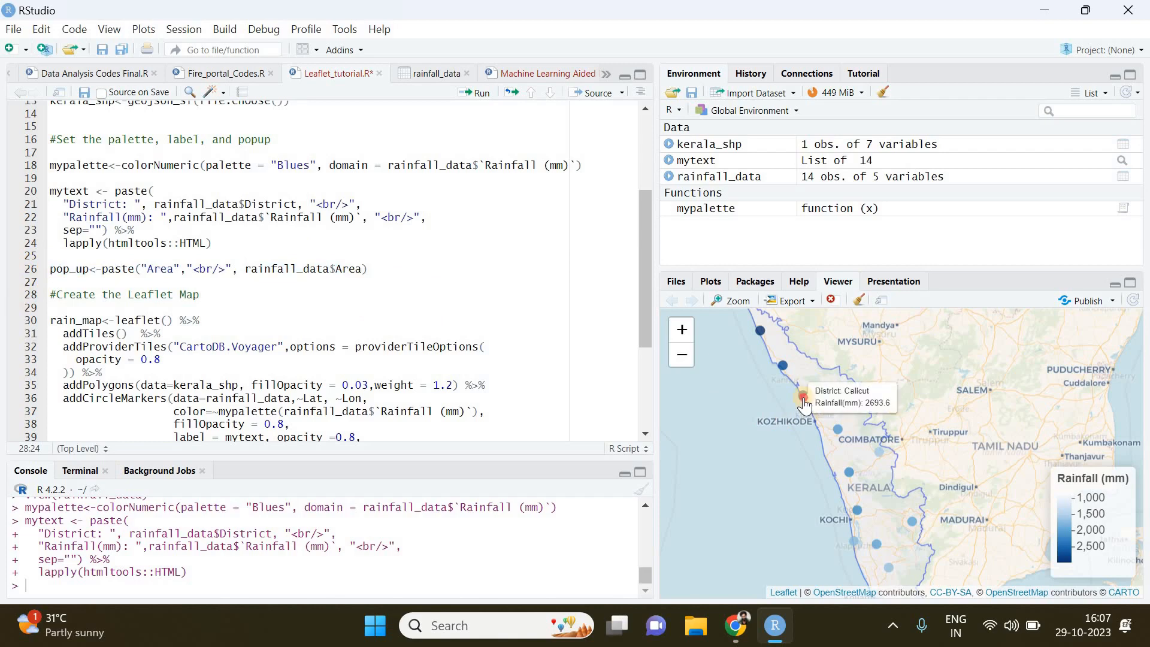
Check the Calicut and Malappuram area pop-ups on the map preview
click(803, 396)
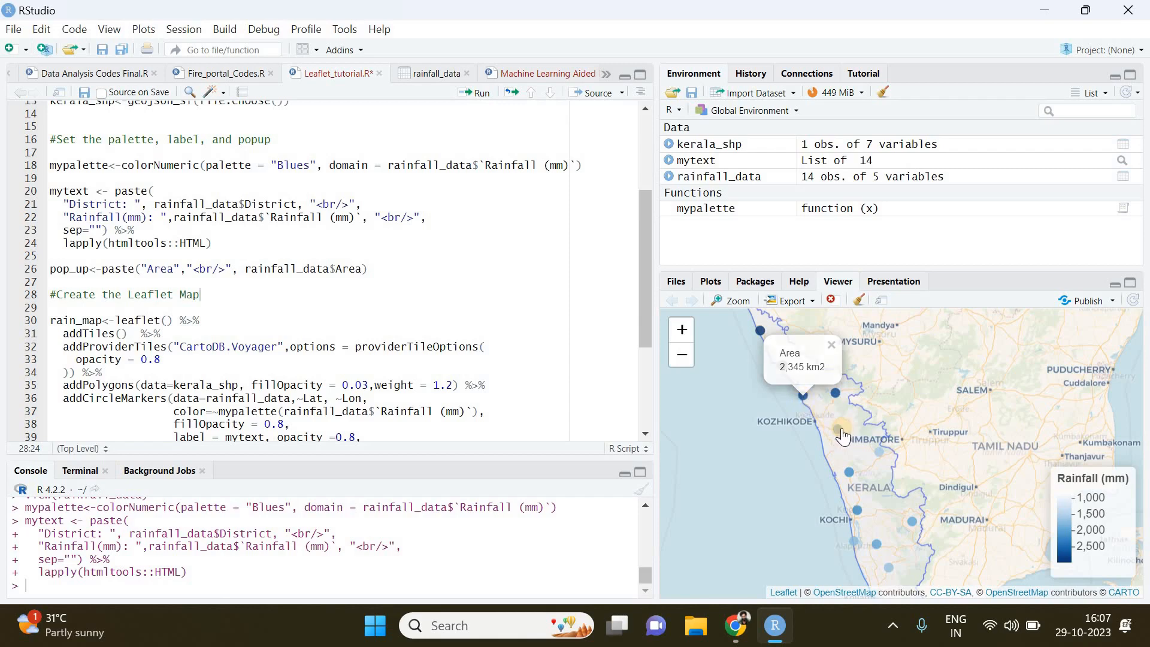
click(837, 434)
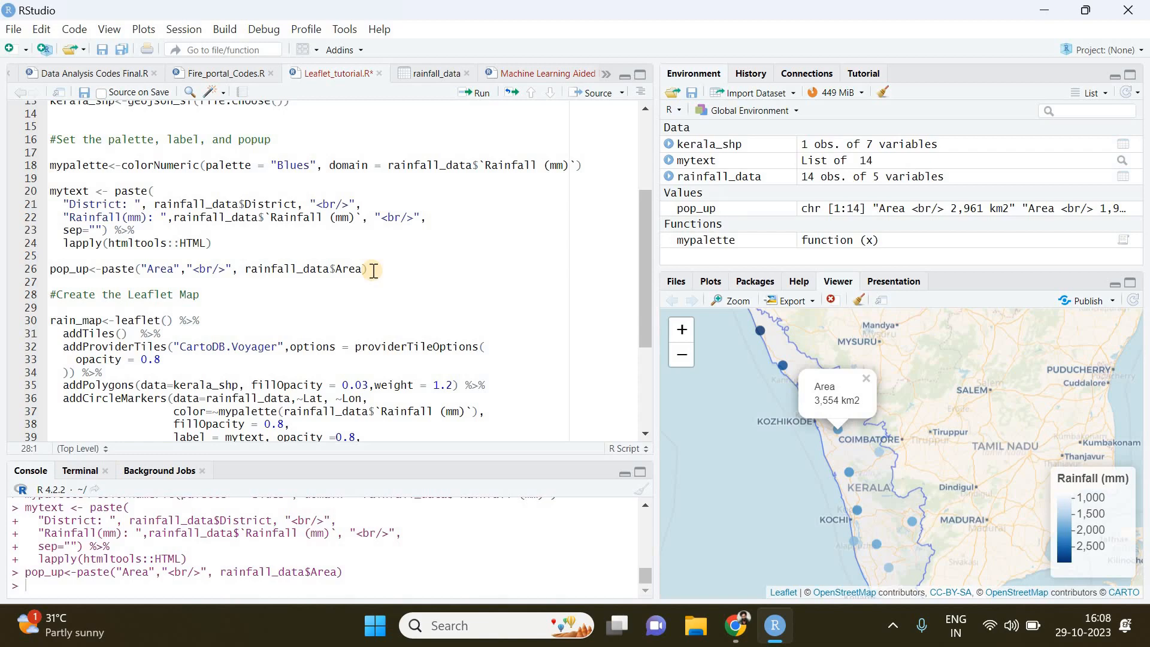
mouse_move(387, 251)
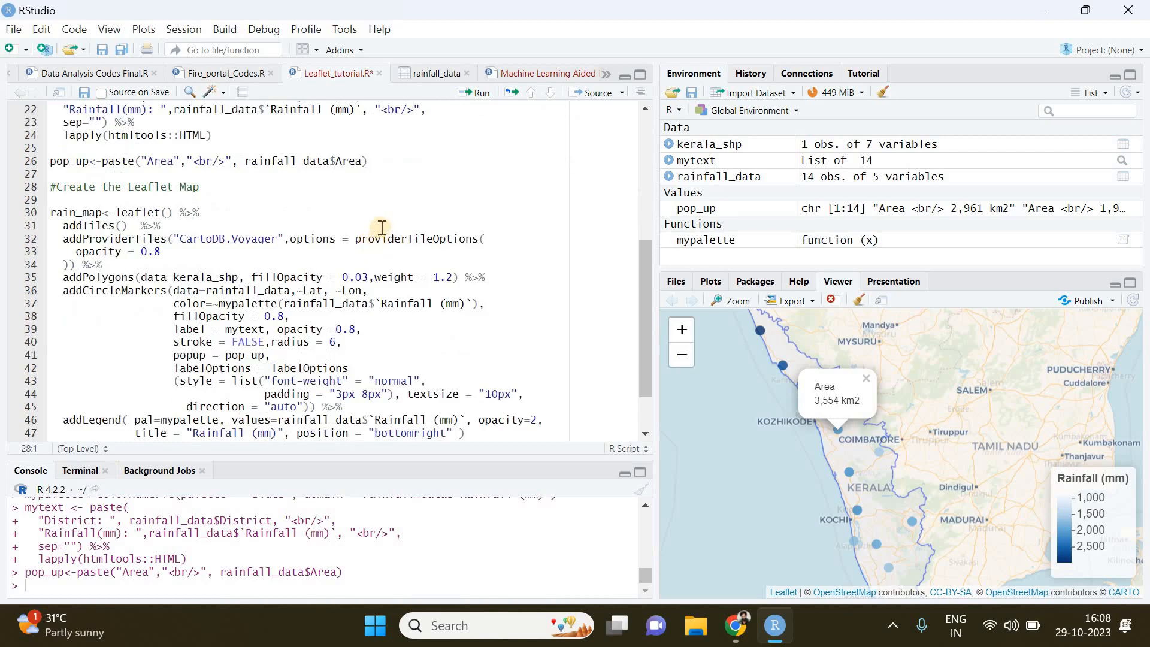
scroll(down, 3)
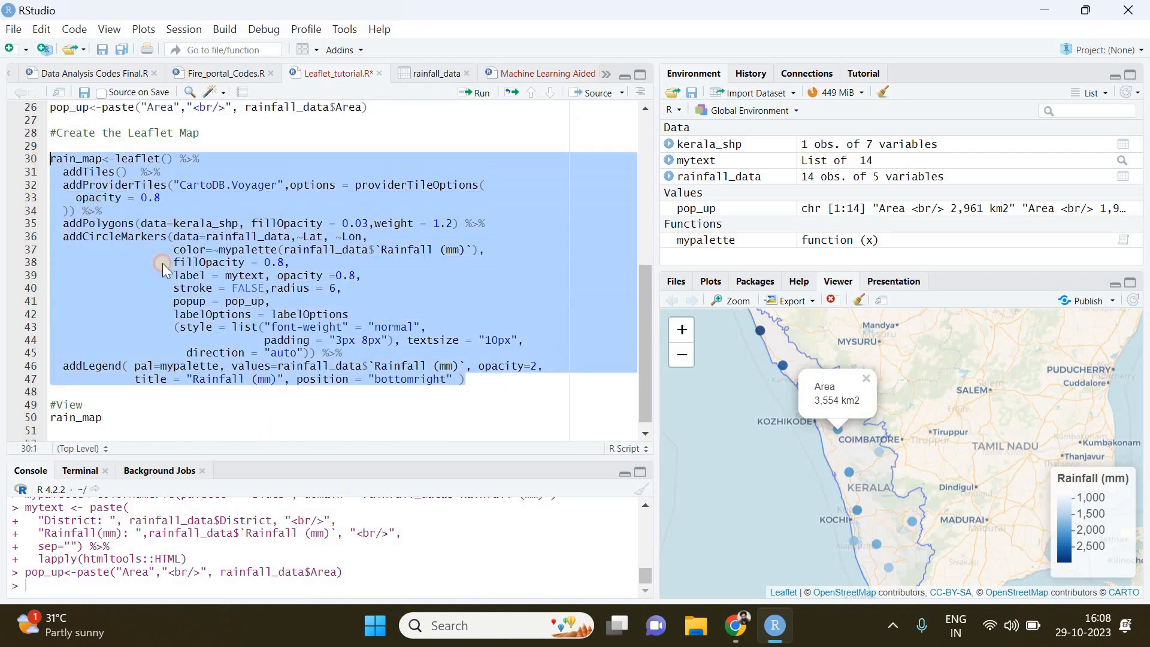
mouse_move(163, 265)
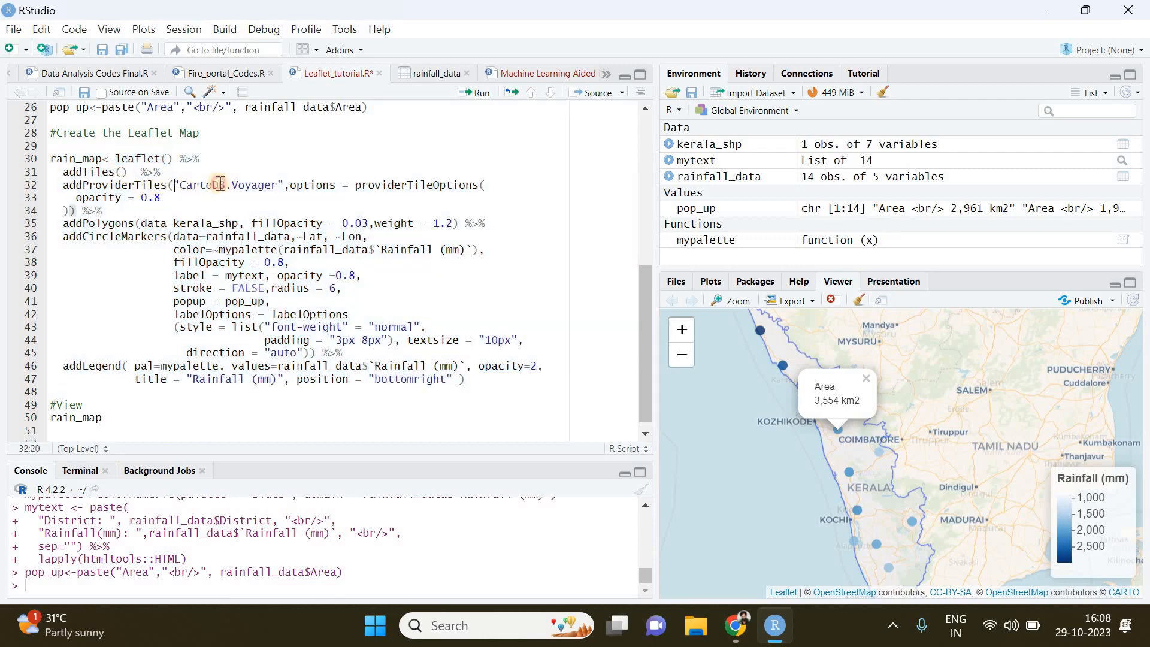
double_click(226, 185)
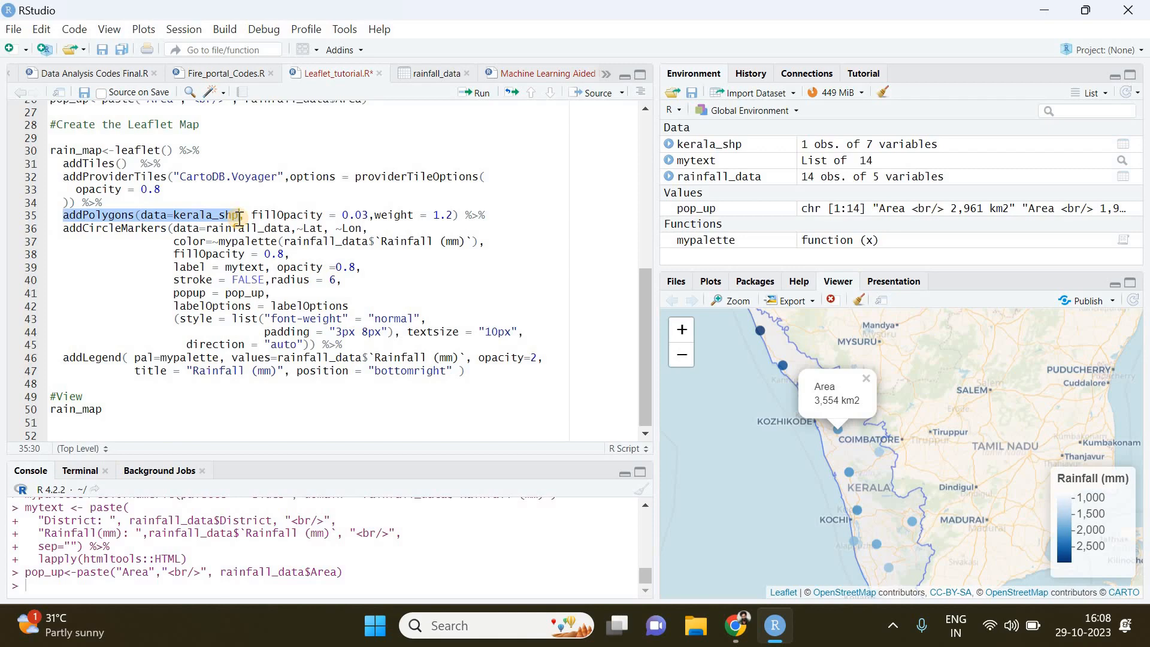
click(212, 214)
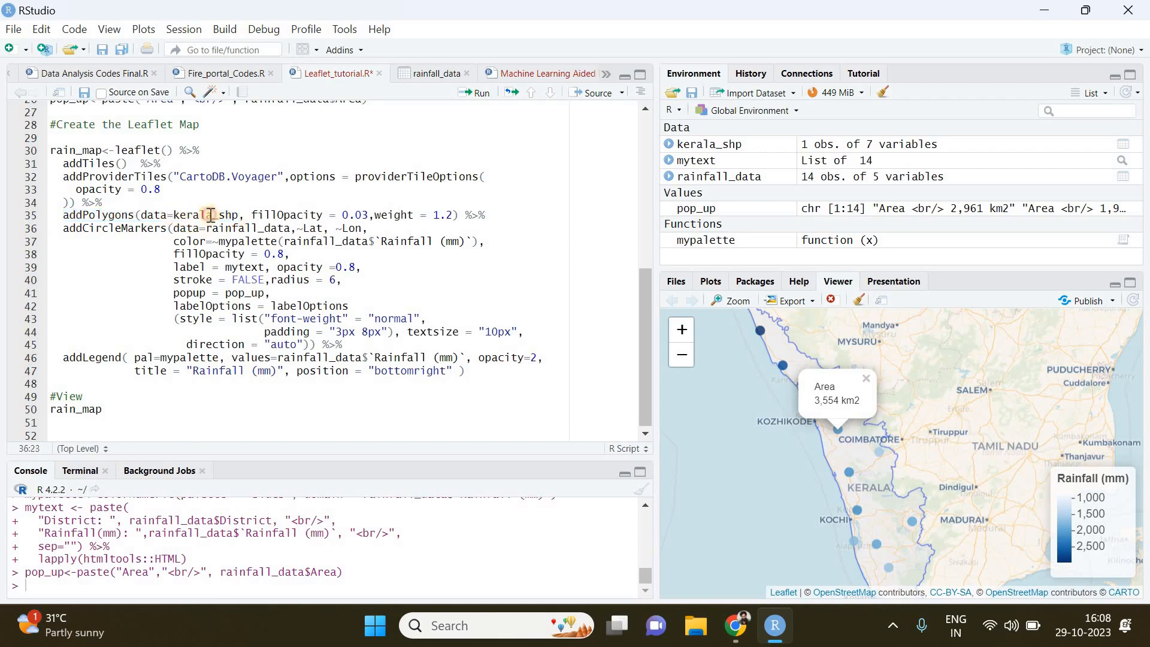
double_click(199, 215)
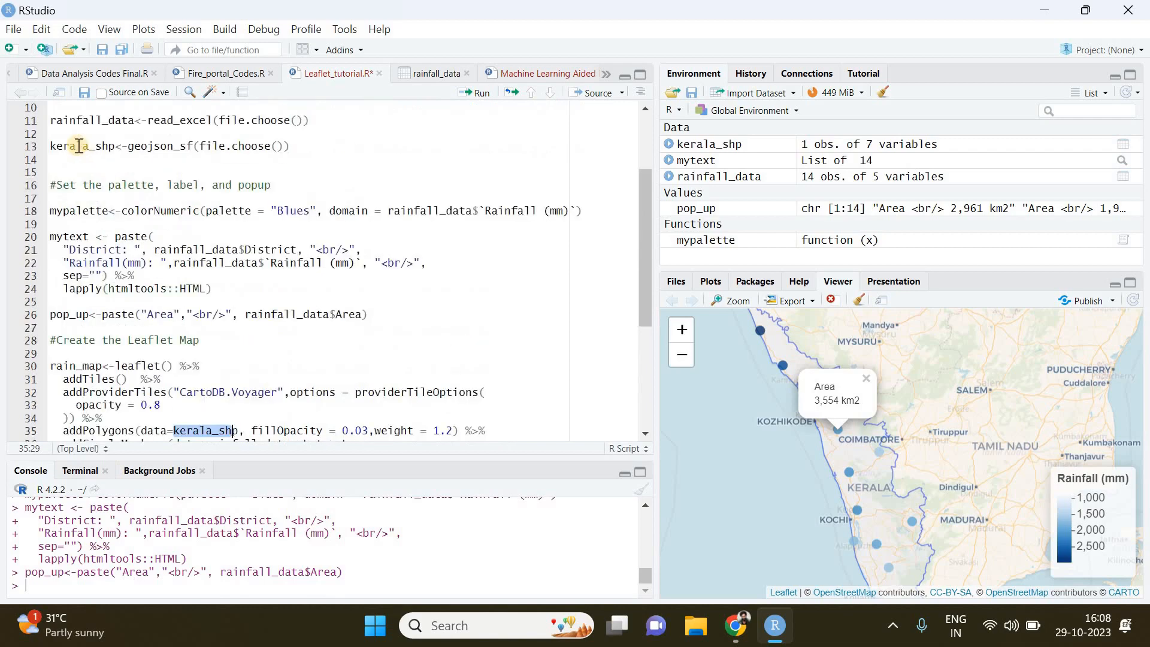
scroll(down, 3)
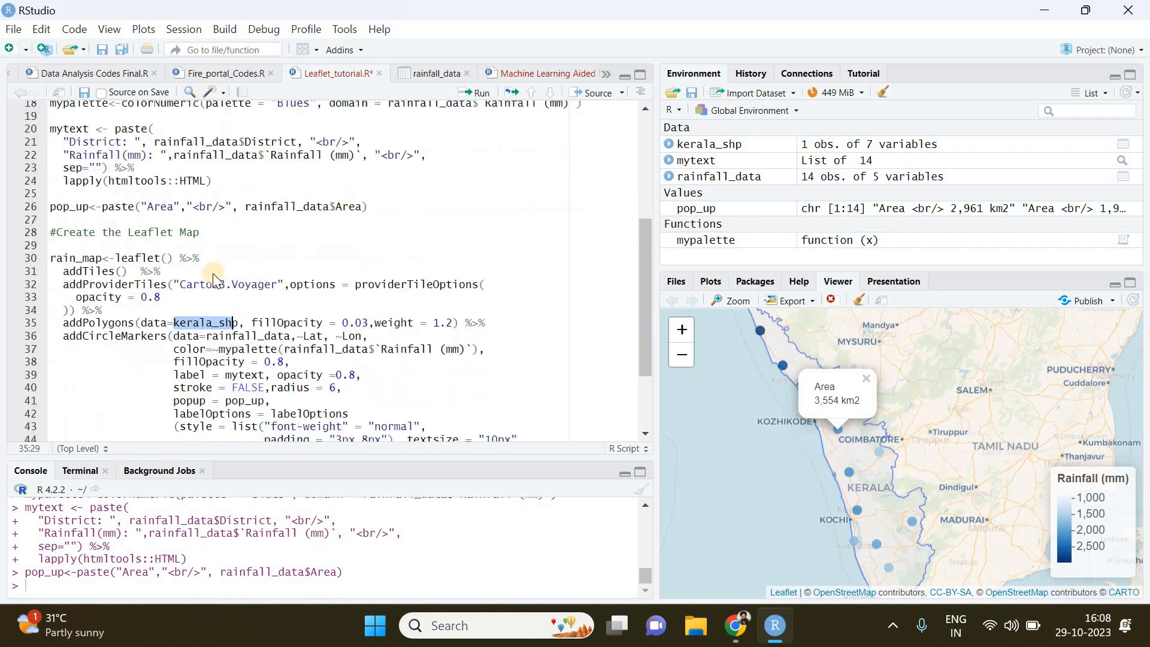
scroll(down, 3)
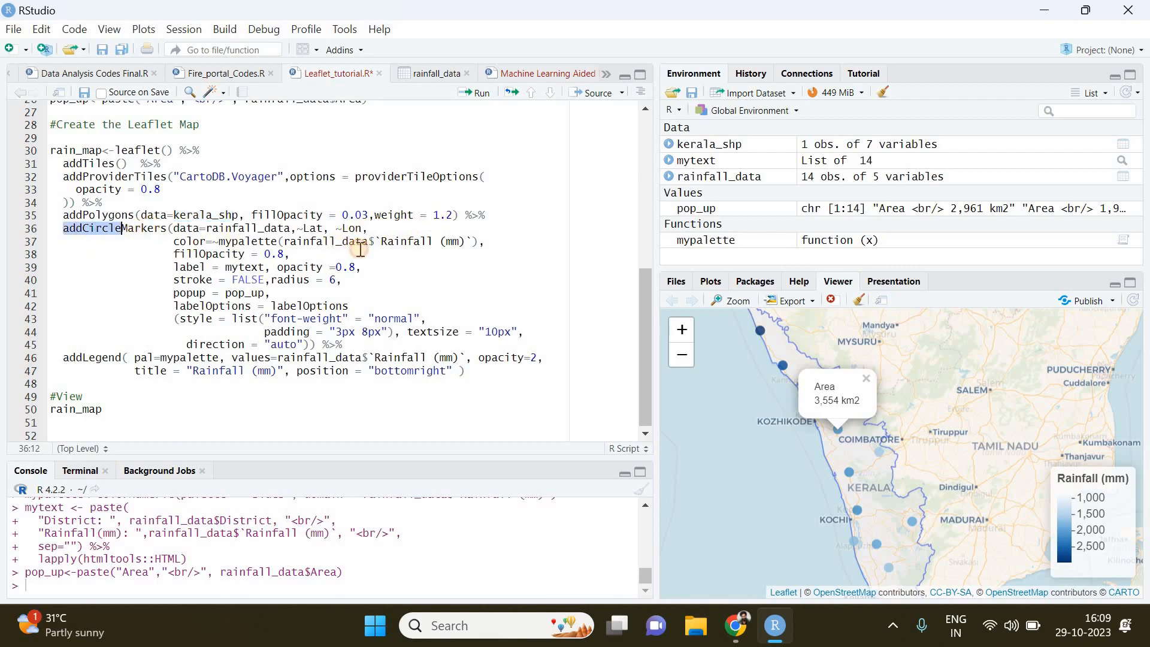
mouse_move(888, 527)
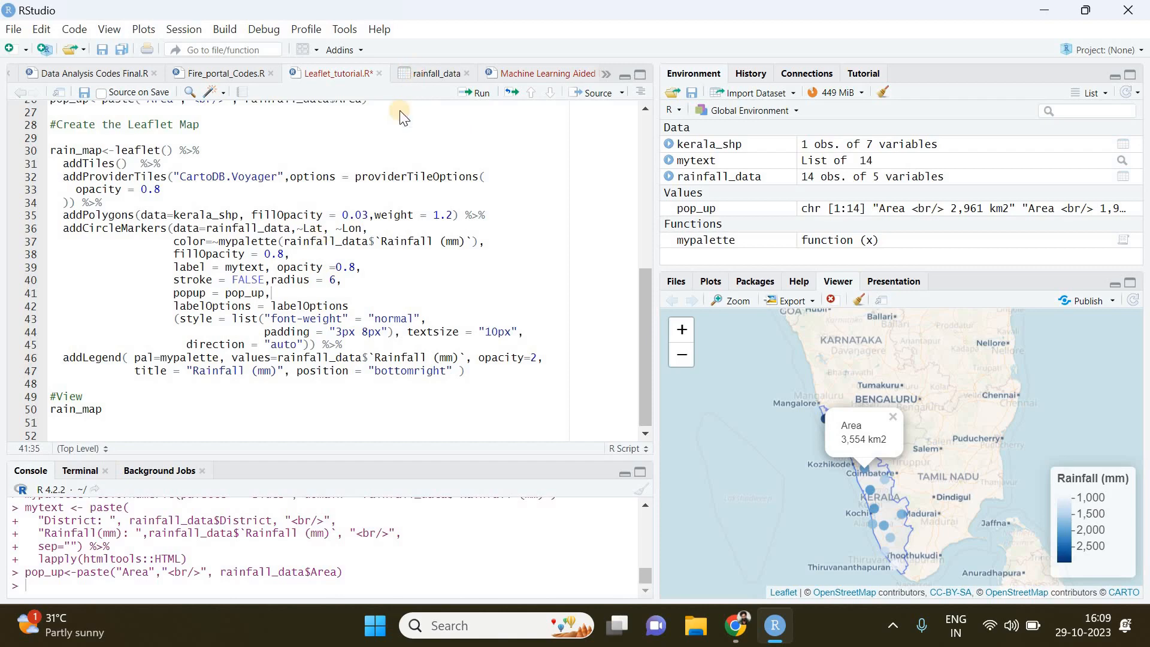
click(431, 73)
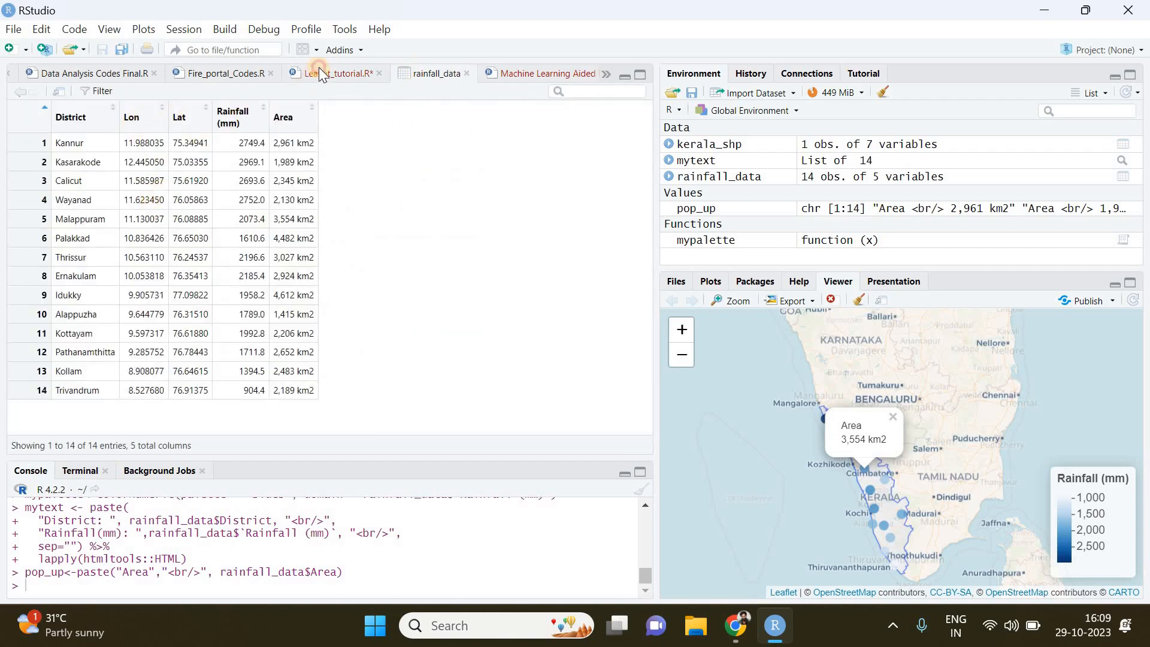
click(337, 73)
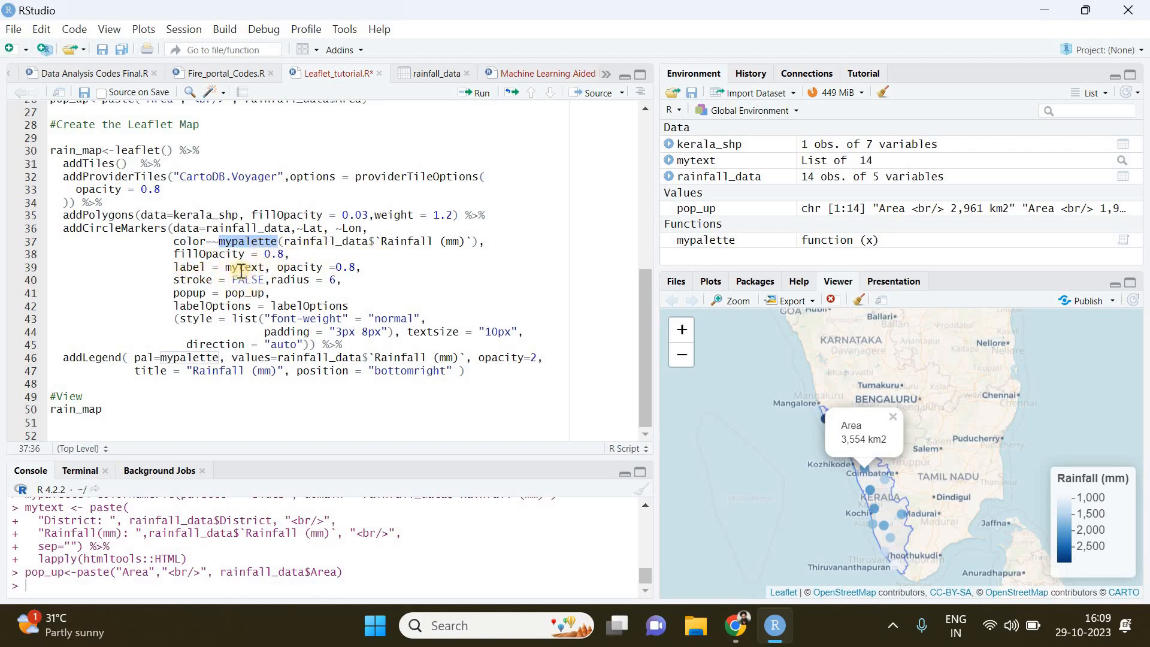
Select the mytext label argument and open Kannur's 2,961 km2 area pop-up
double_click(244, 267)
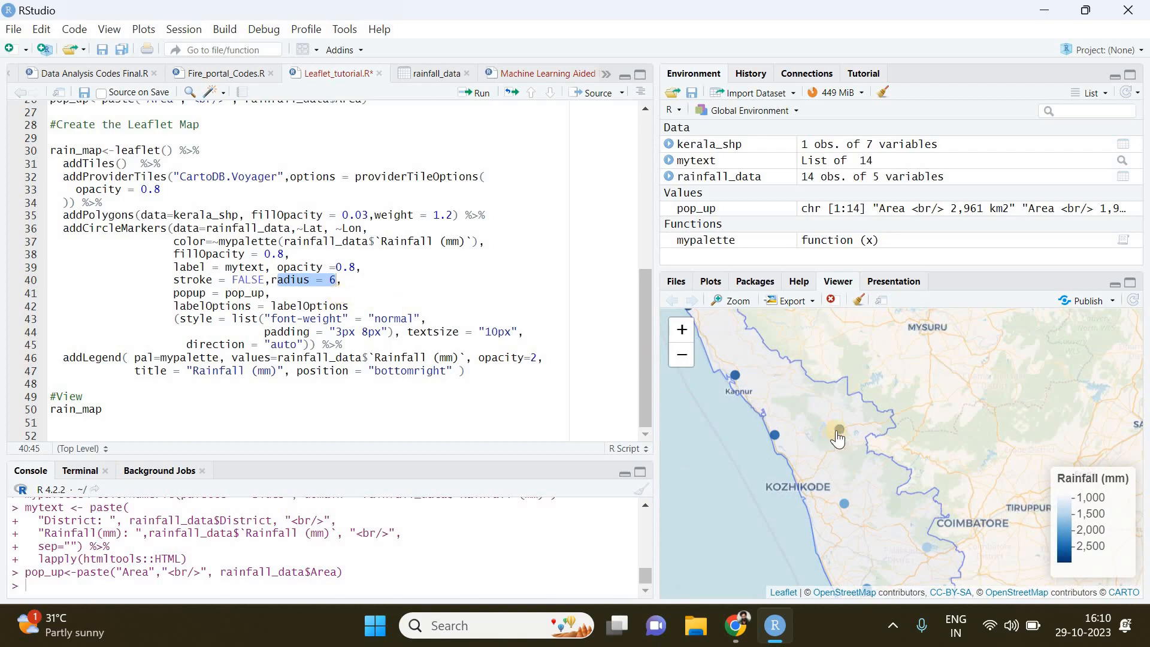
mouse_move(836, 432)
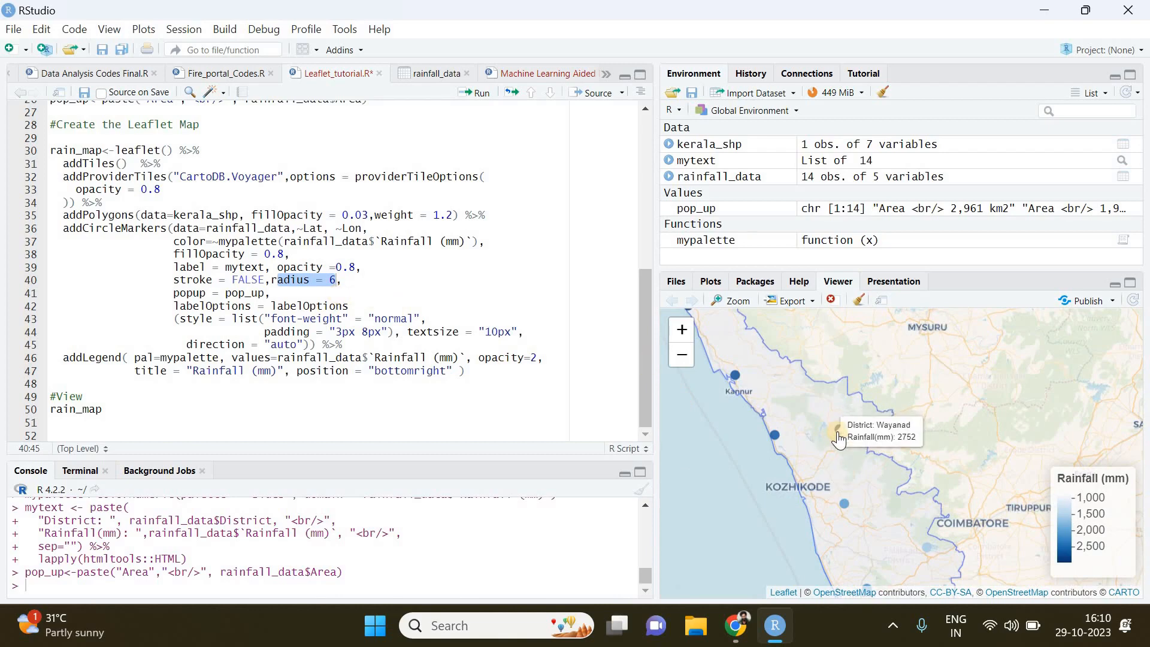
mouse_move(841, 449)
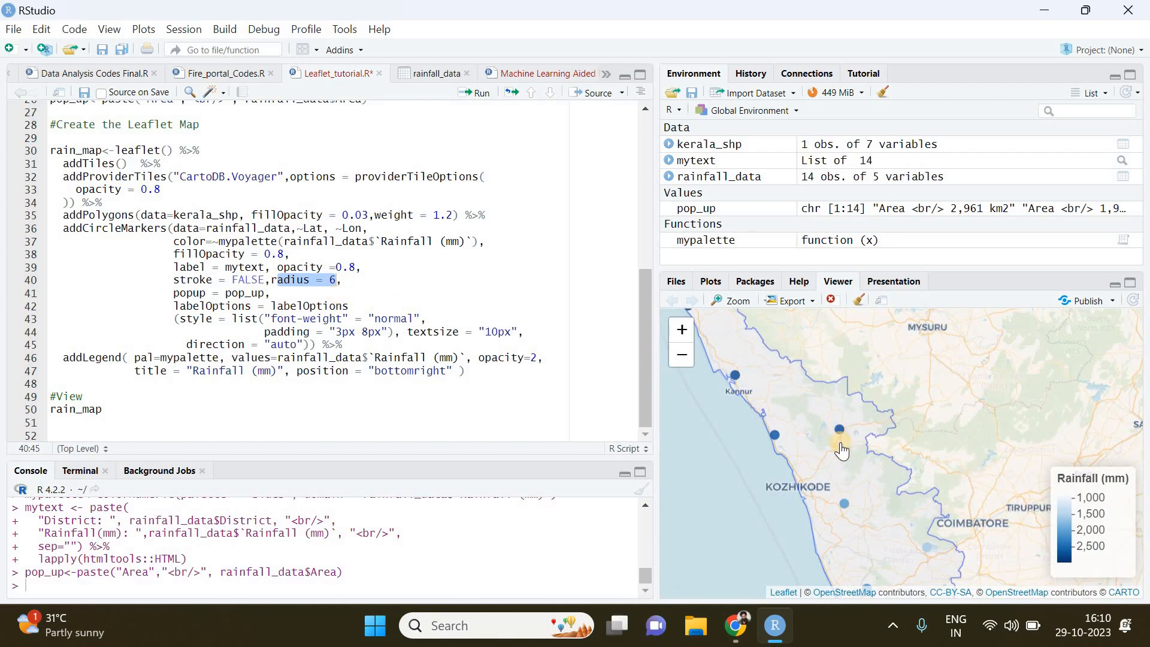
mouse_move(838, 431)
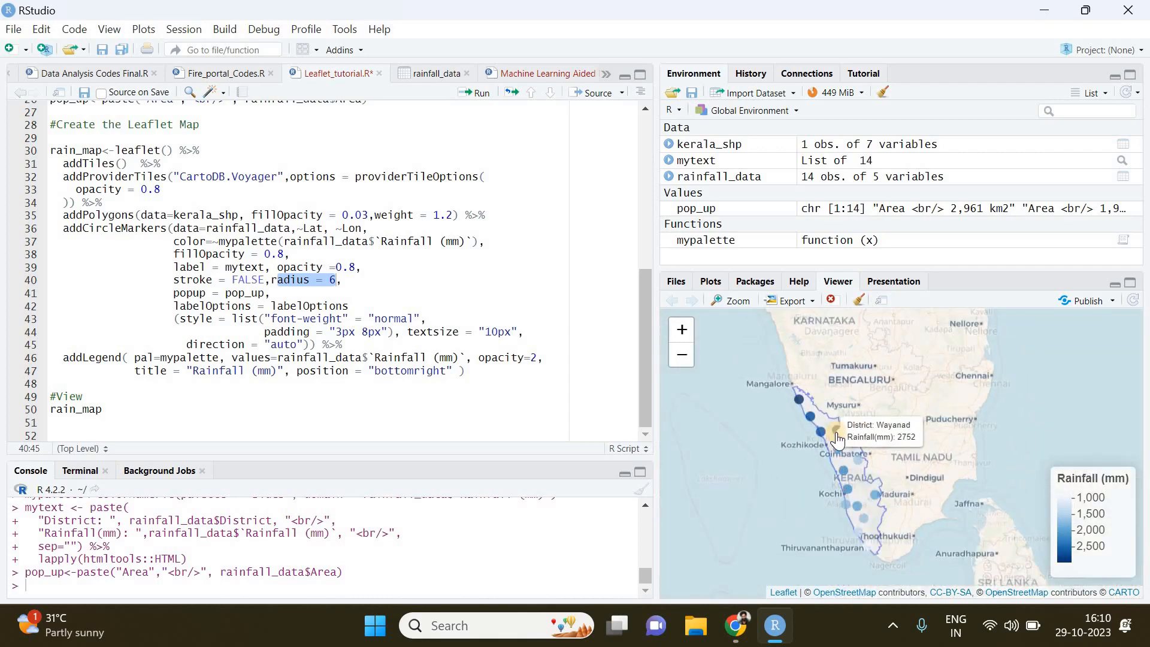
mouse_move(258, 310)
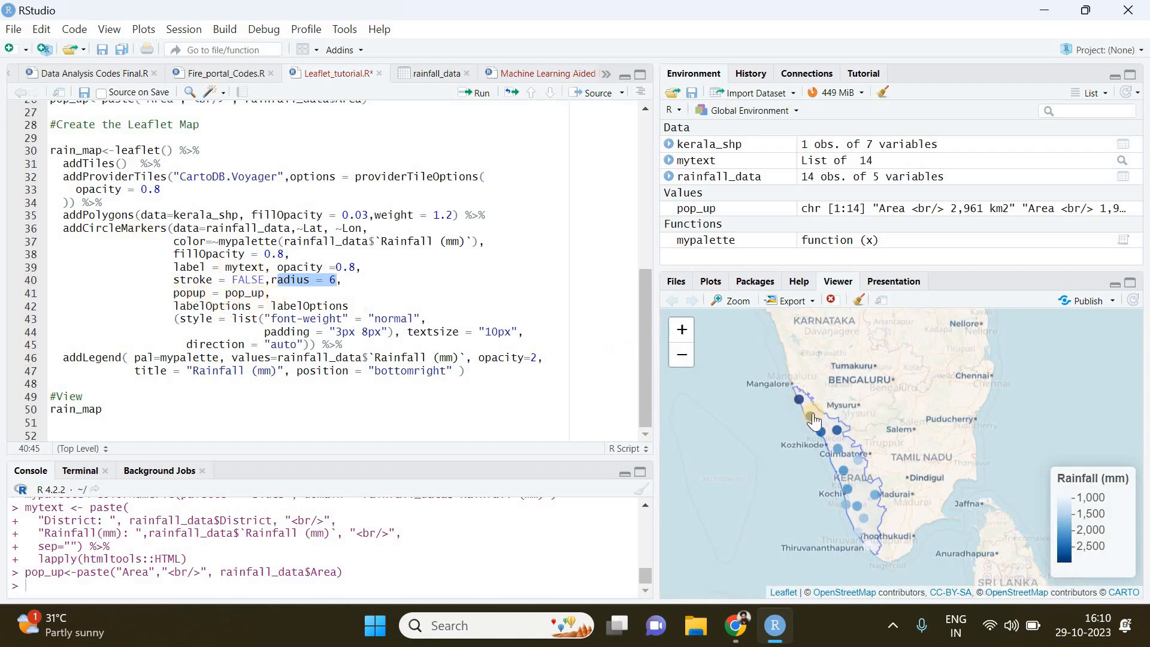
click(809, 418)
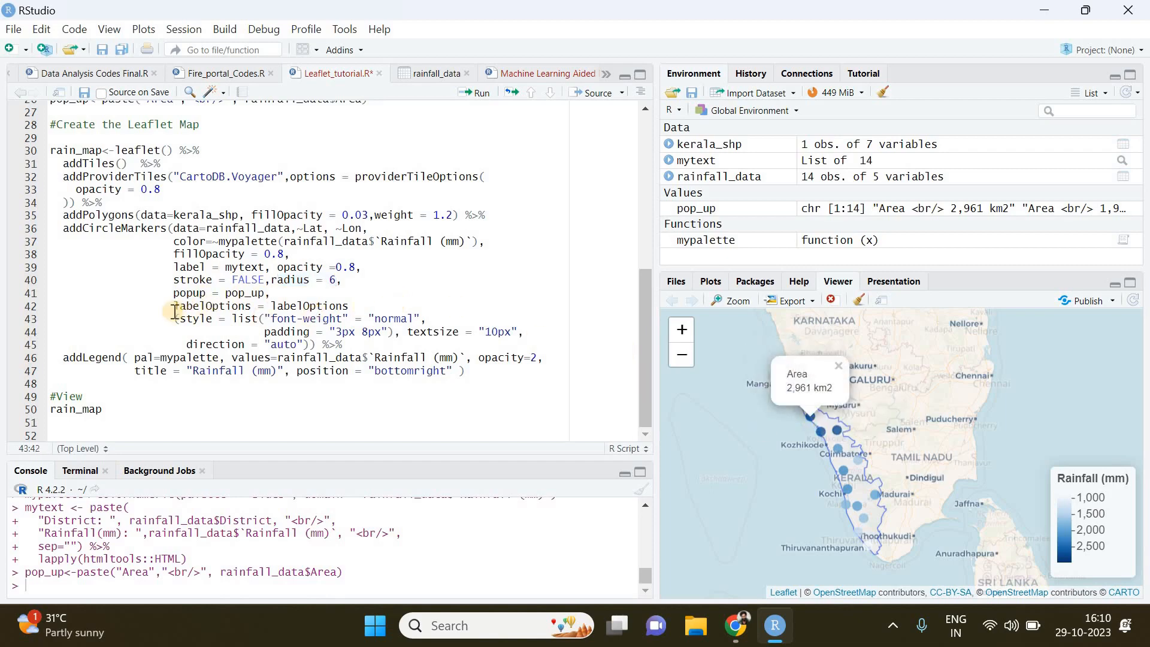
Select the rain_map leaflet() through addLegend code block for running
drag(173, 306, 337, 318)
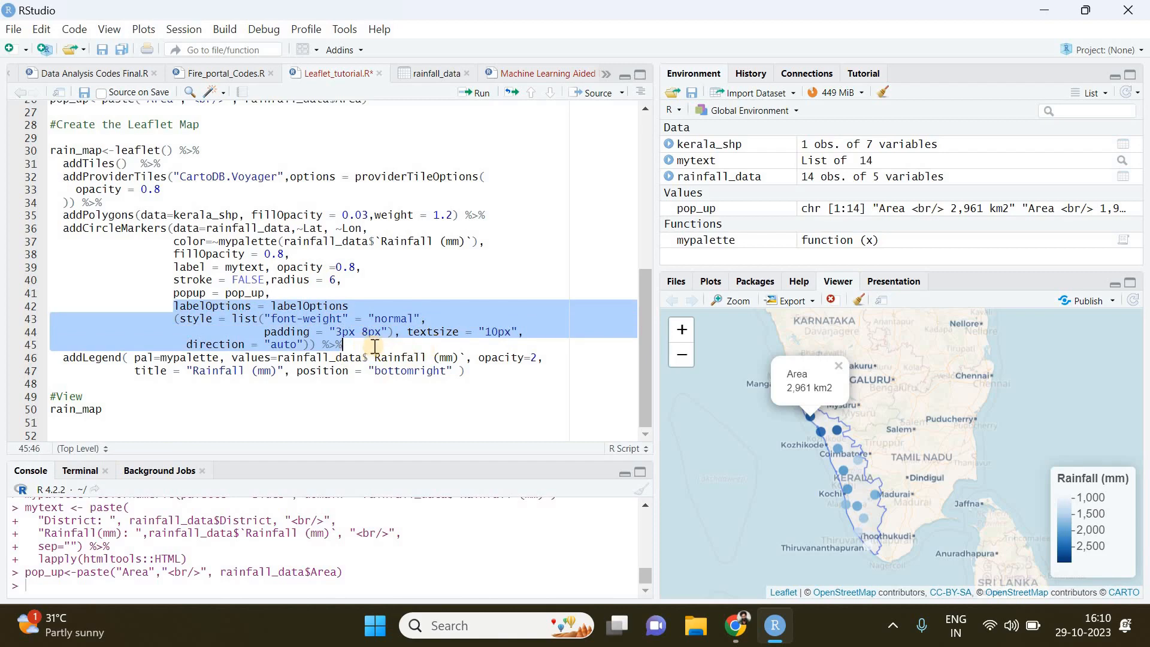
click(329, 332)
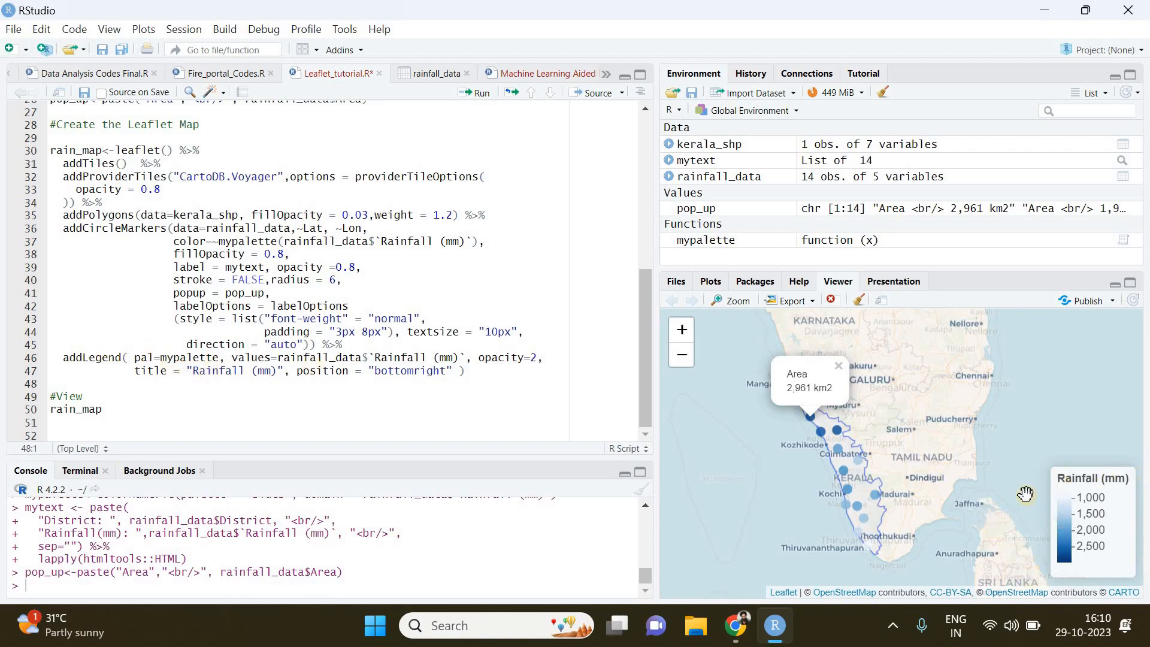
mouse_move(1074, 491)
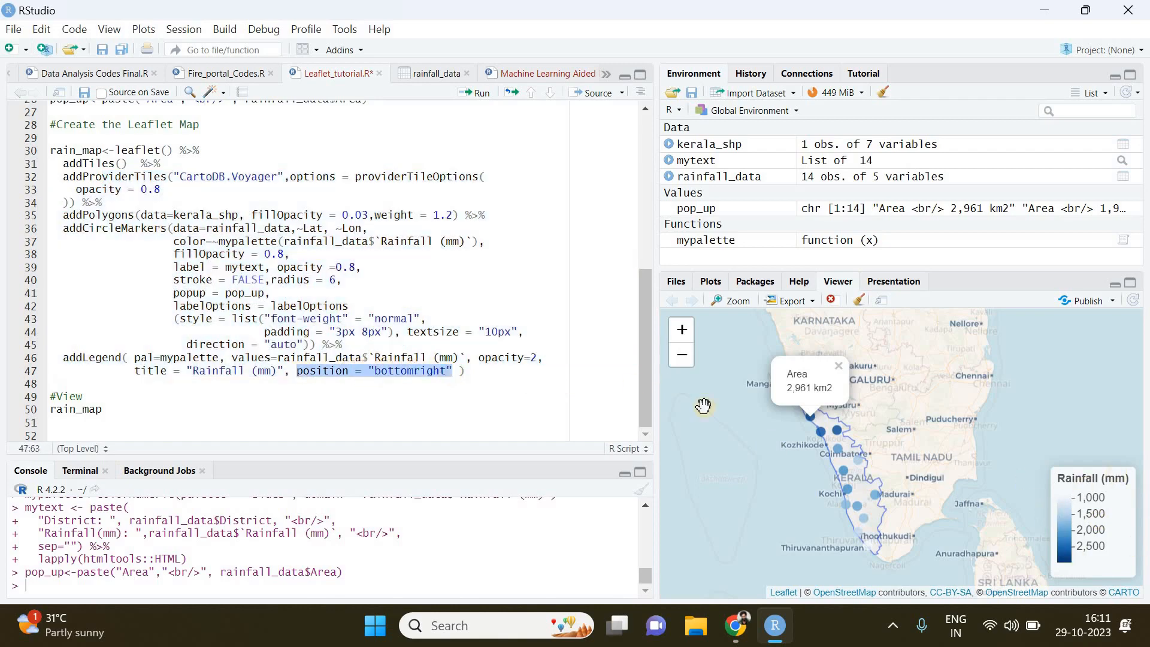
drag(77, 228, 458, 371)
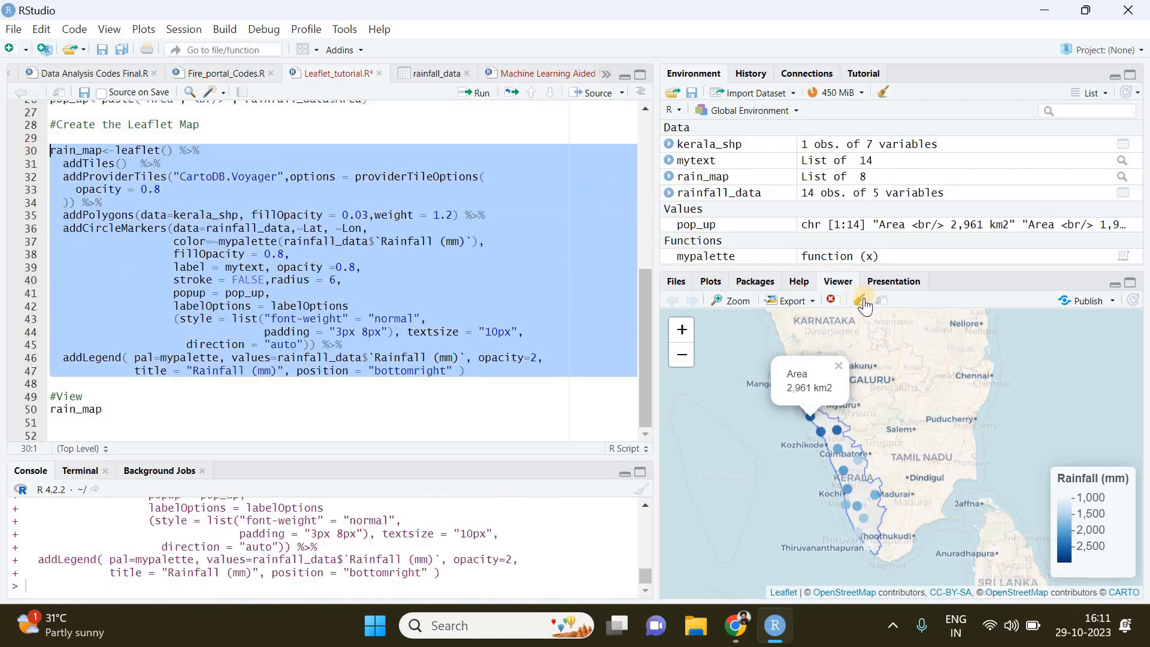
Clear all earlier map previews from the Viewer history
click(859, 300)
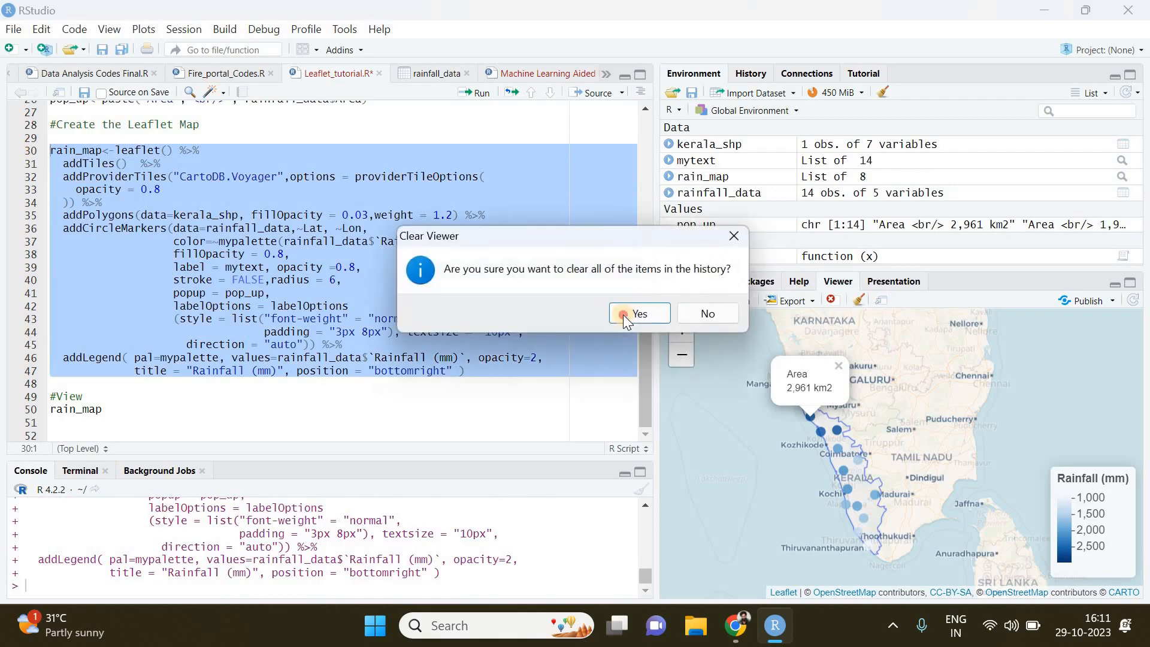
click(637, 313)
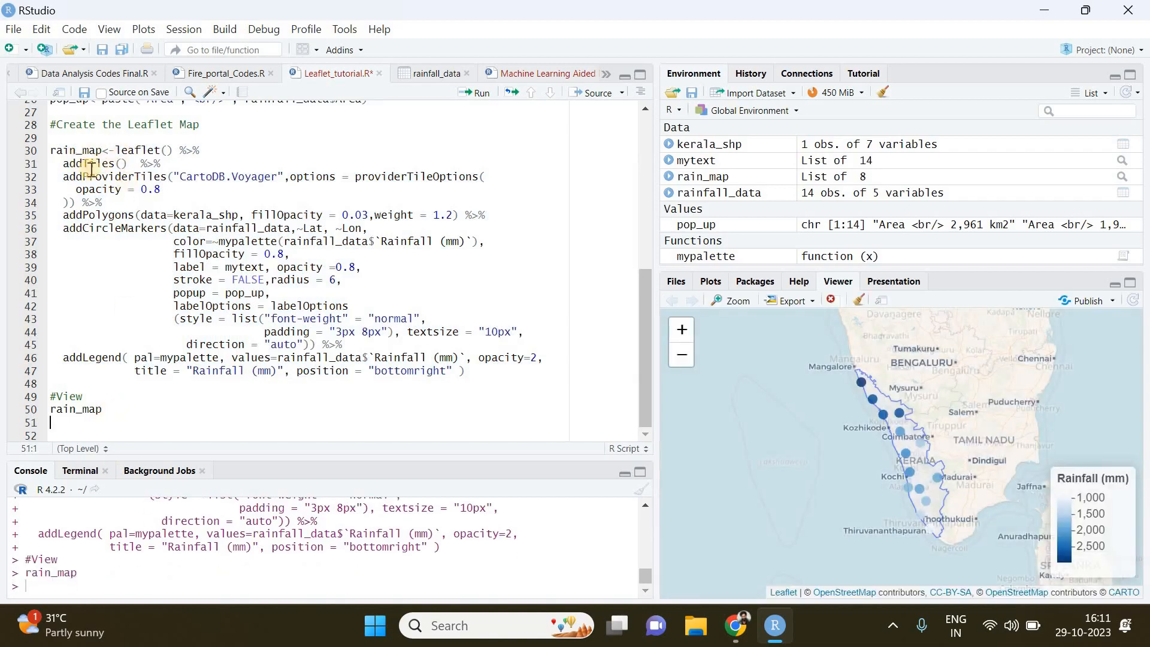
mouse_move(794, 359)
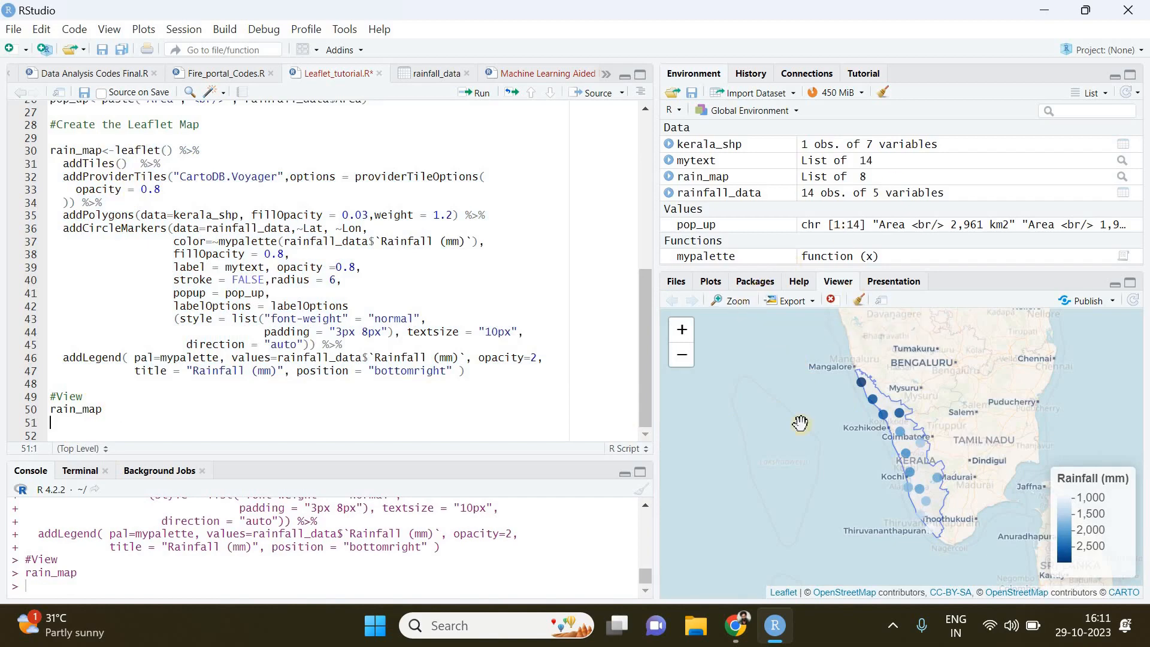
click(735, 301)
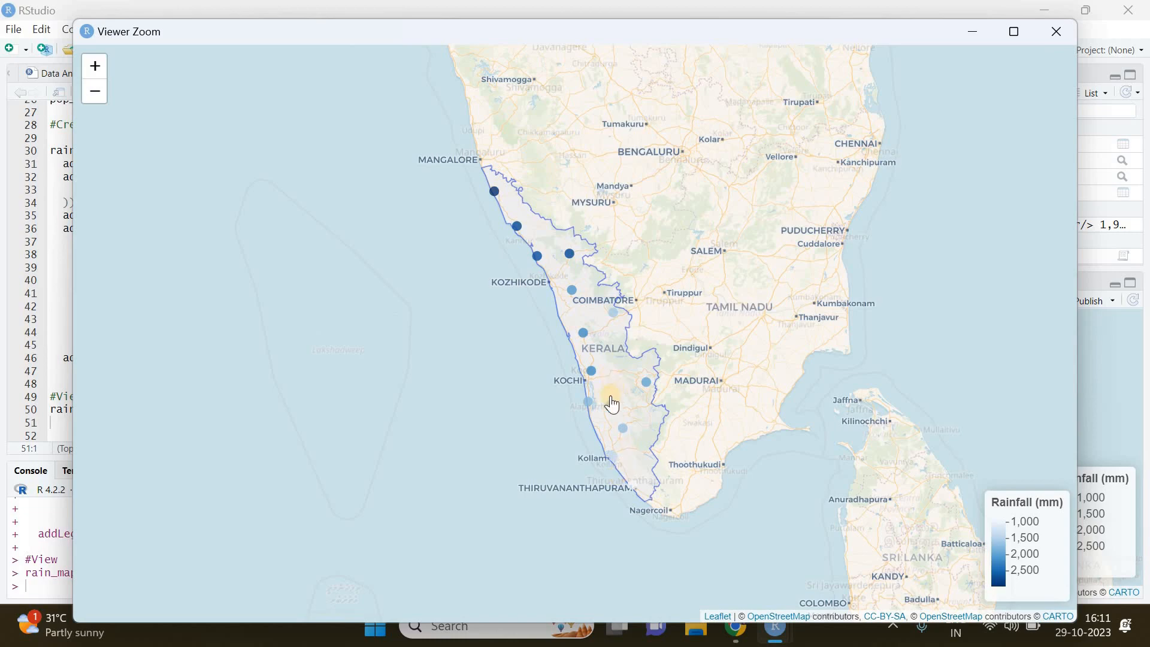
scroll(down, 3)
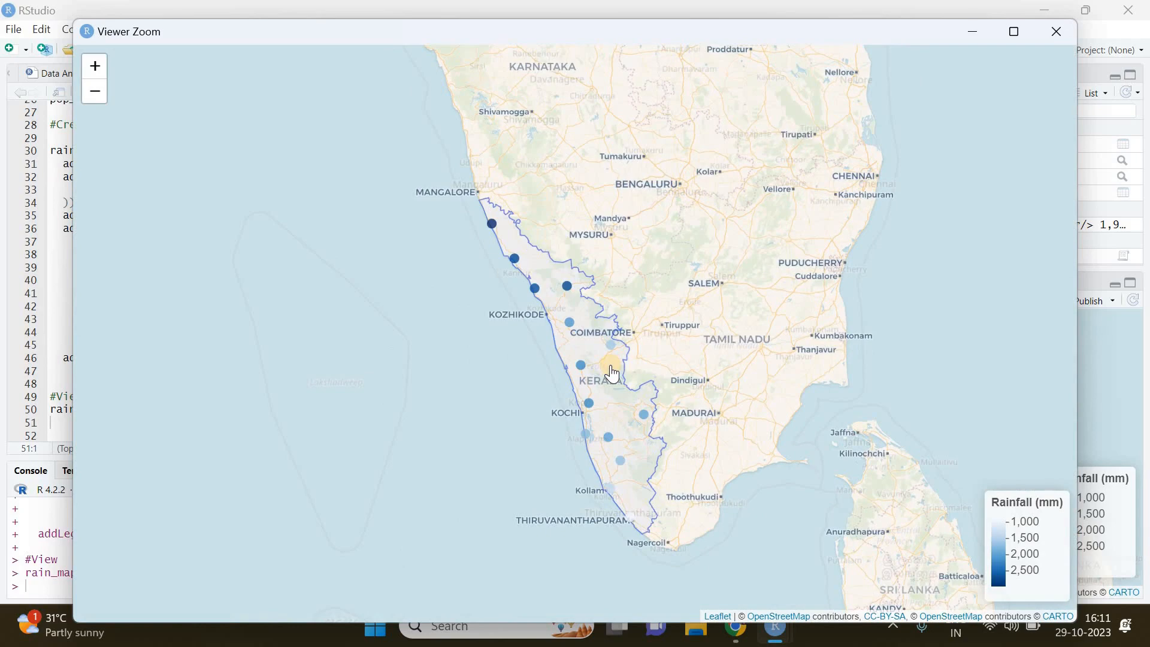
mouse_move(1056, 32)
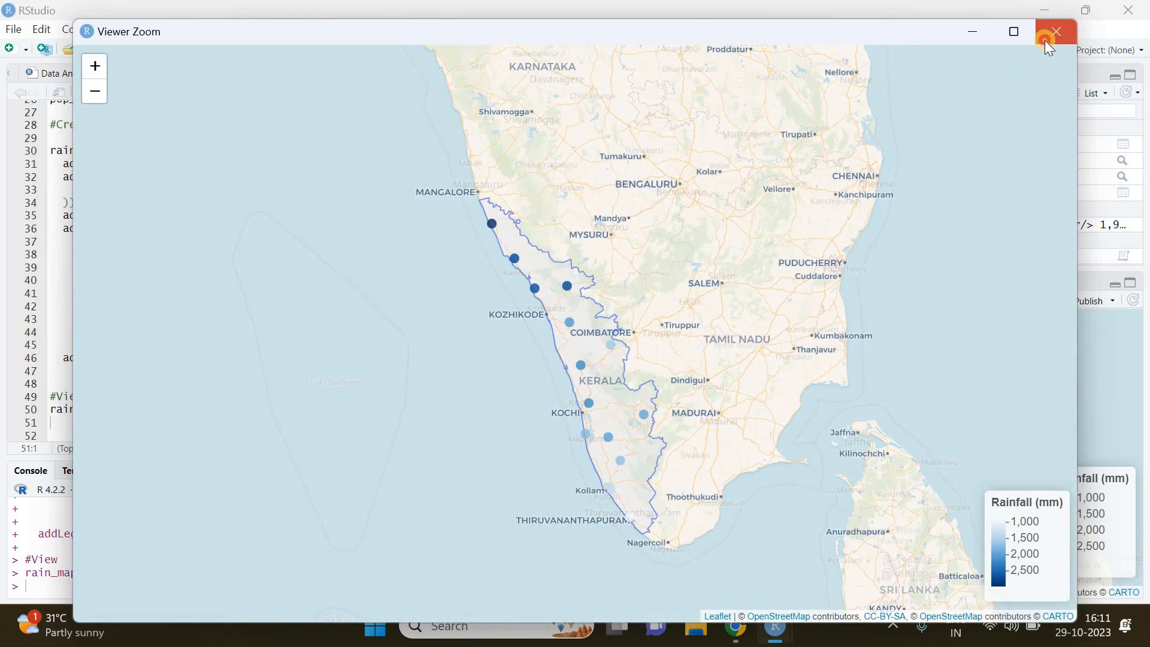
click(1055, 32)
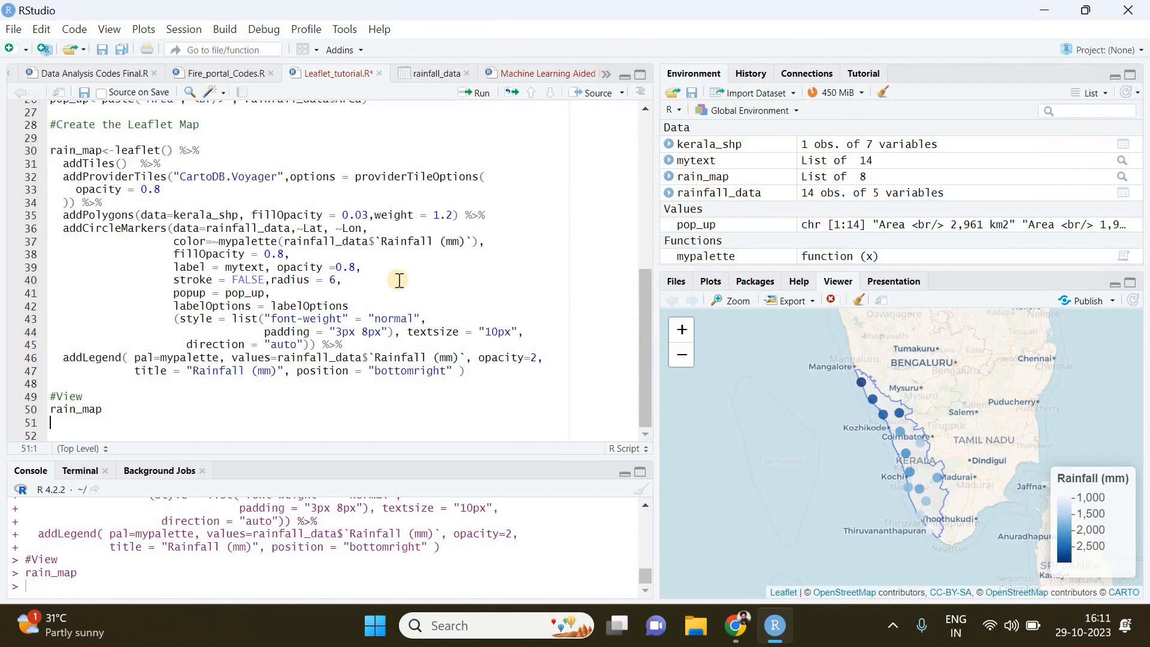